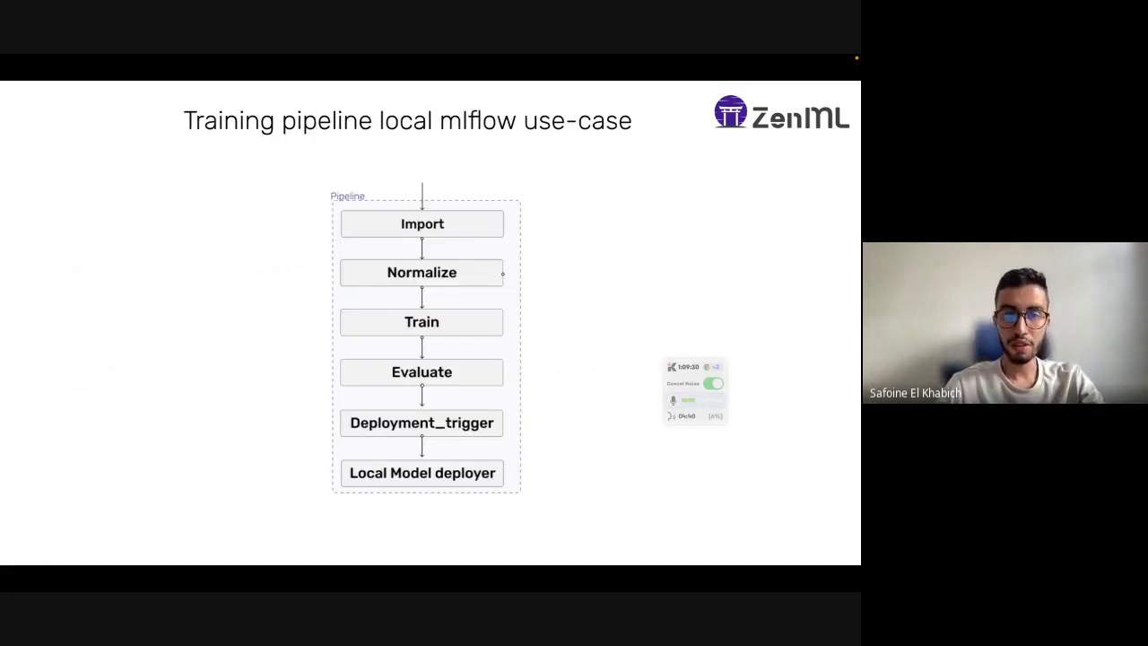
mouse_move(584, 172)
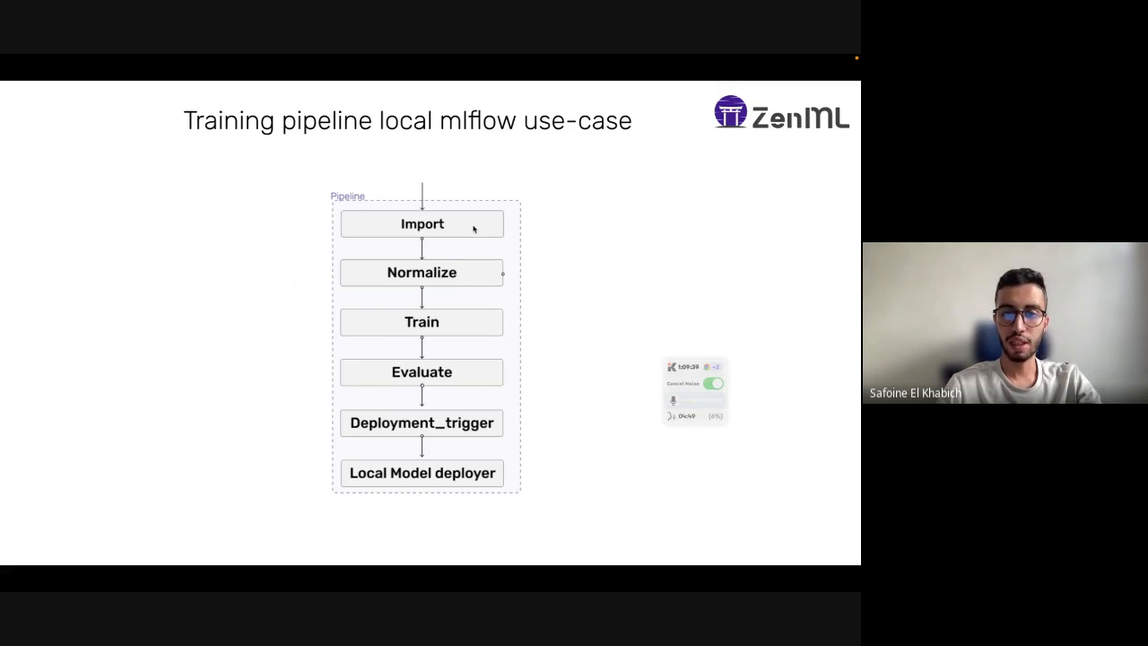
mouse_move(465, 318)
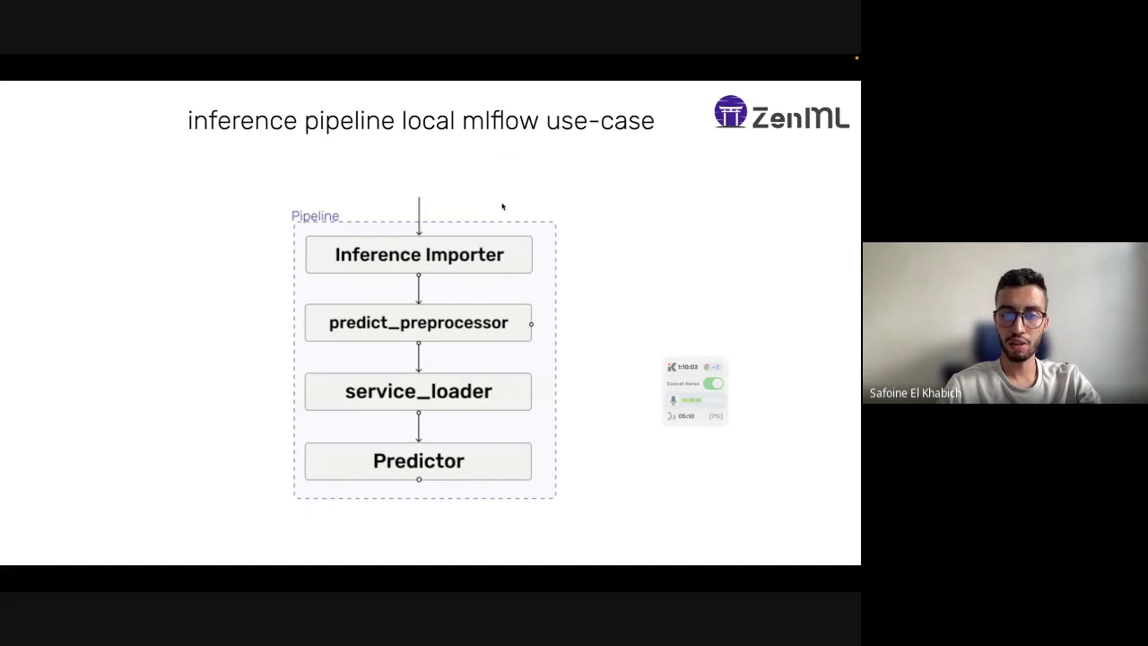
mouse_move(465, 259)
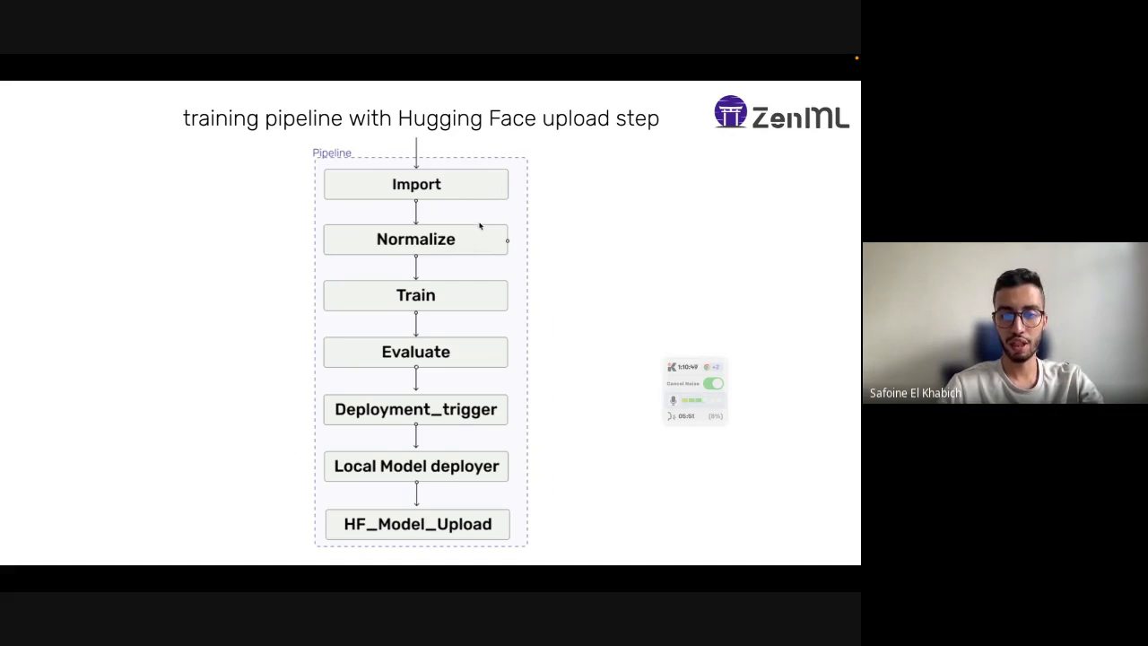
mouse_move(462, 148)
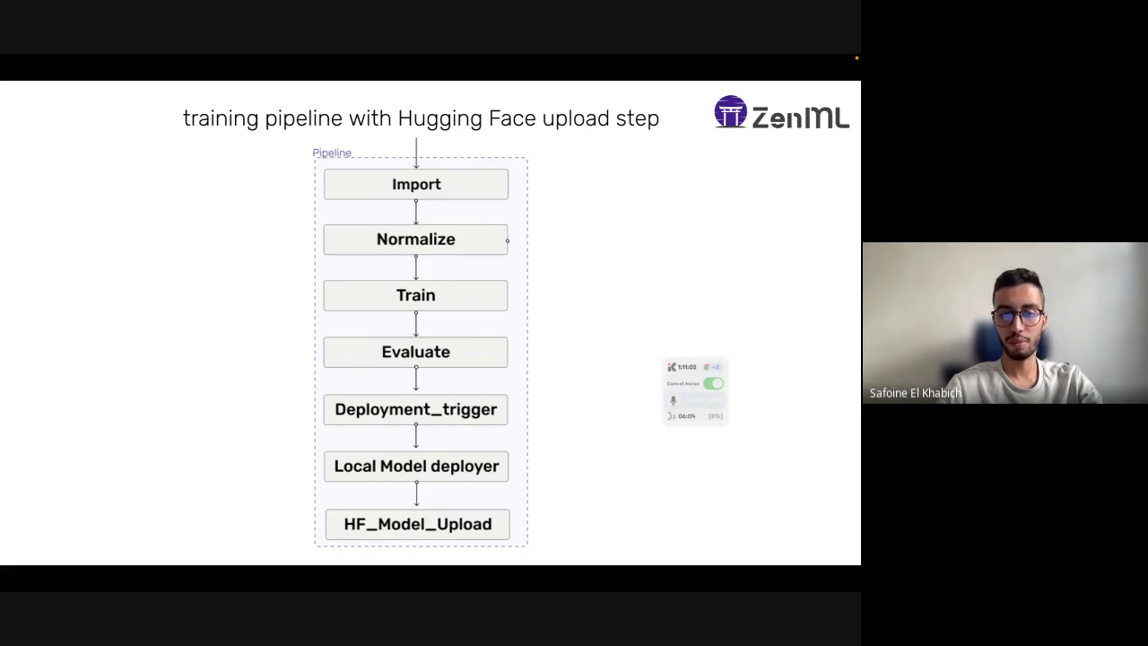
- Advance through the Hugging Face upload and predictor pipeline slides to the deployment code slide
key("Right")
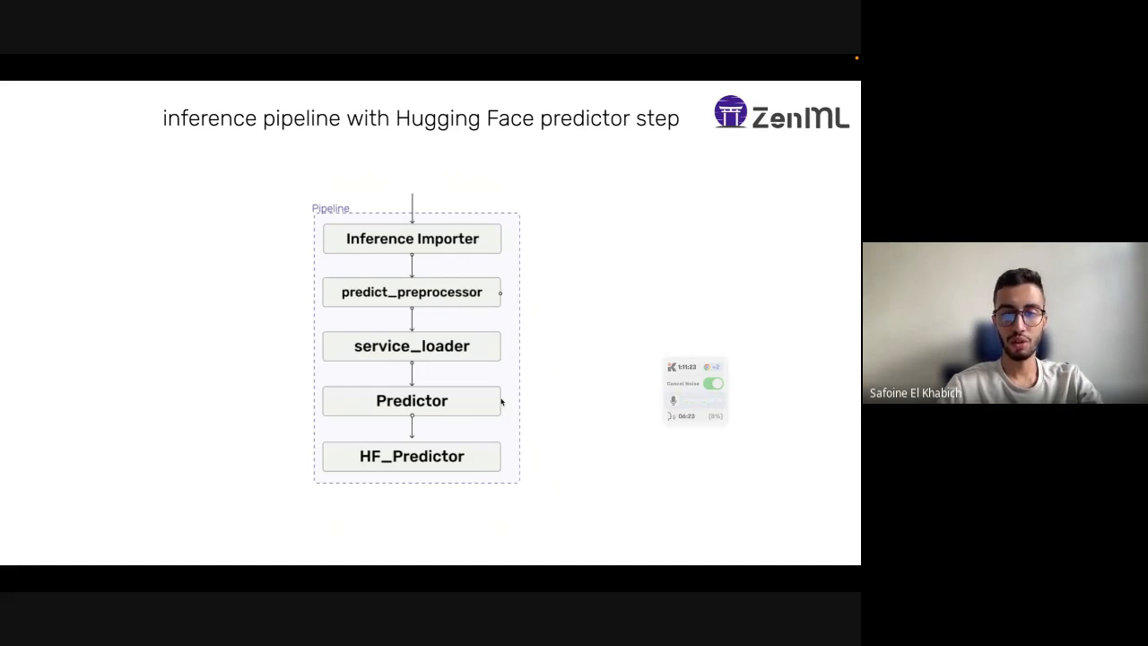
key("Right")
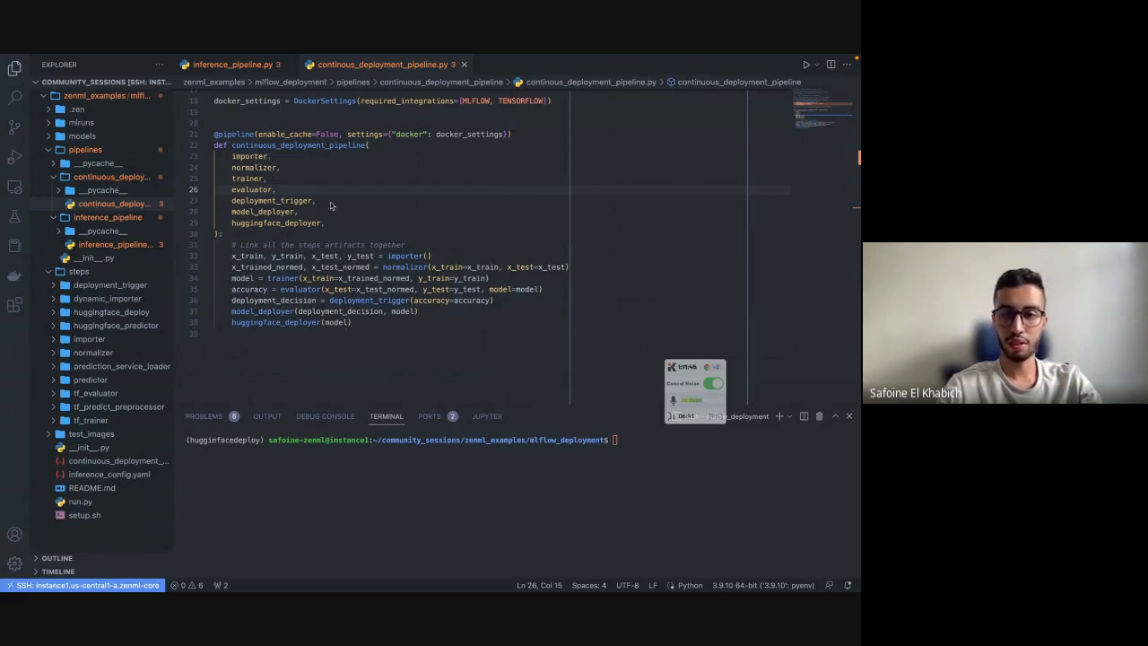
mouse_move(272, 156)
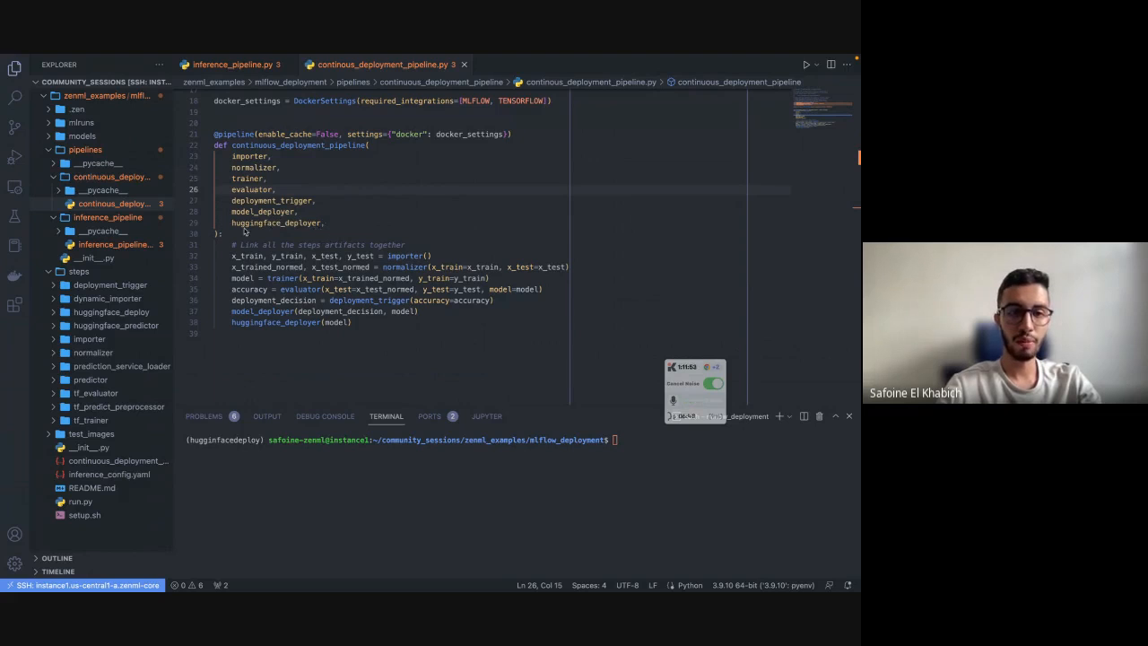
- Show inference_pipeline.py, then run 'python run.py' in the terminal
left_click(233, 64)
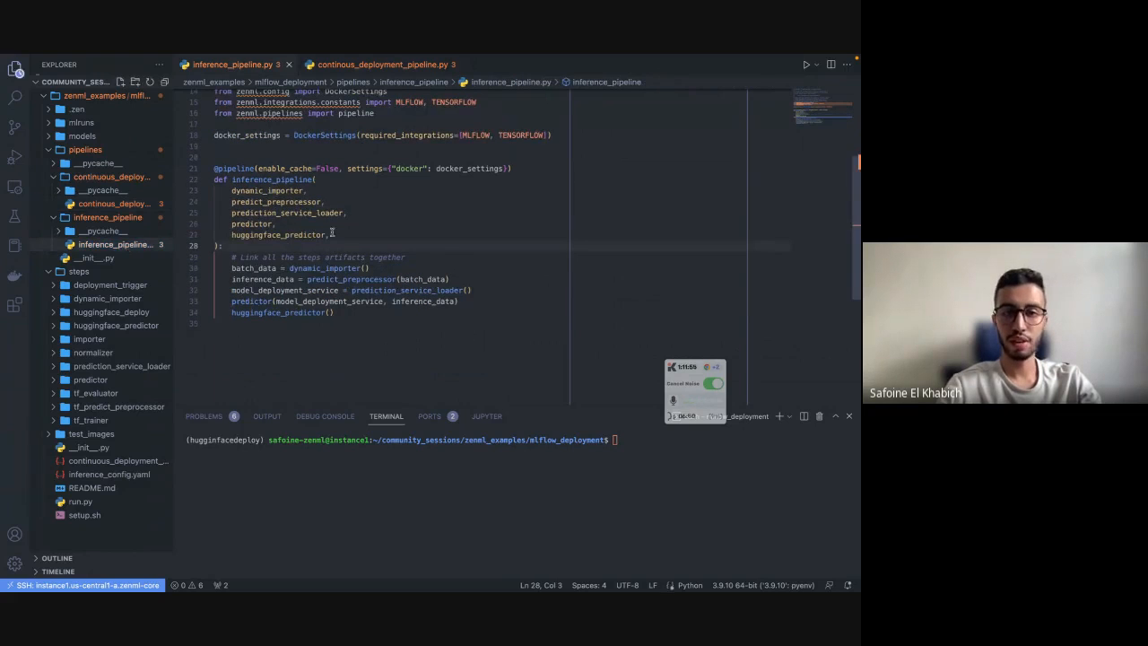
left_click(111, 311)
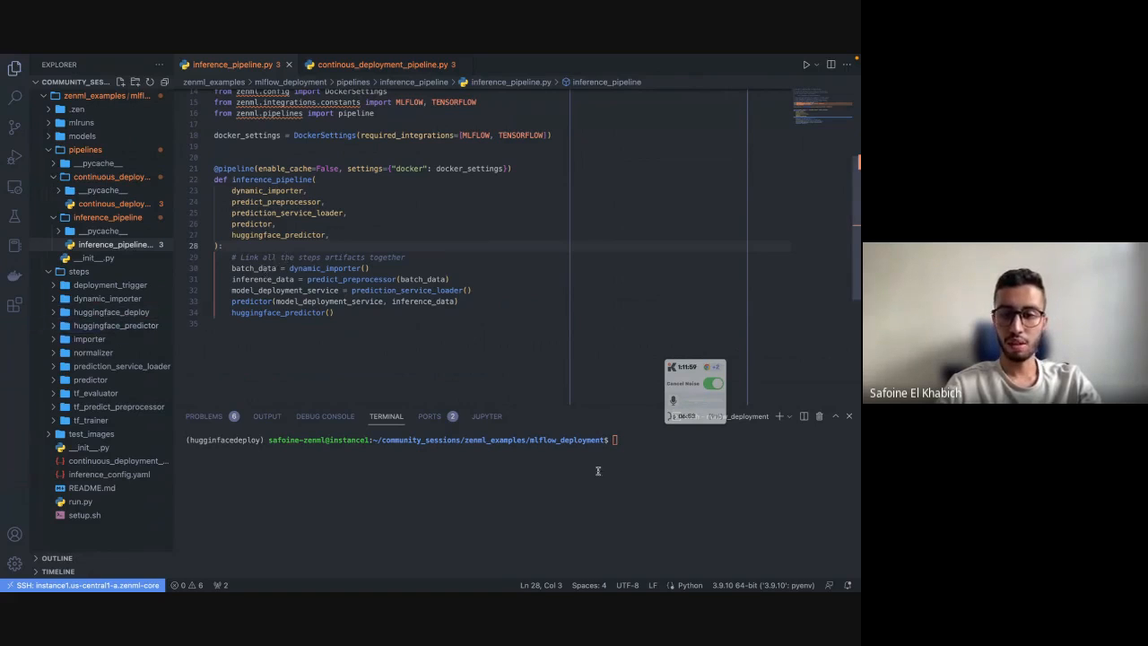
type("m")
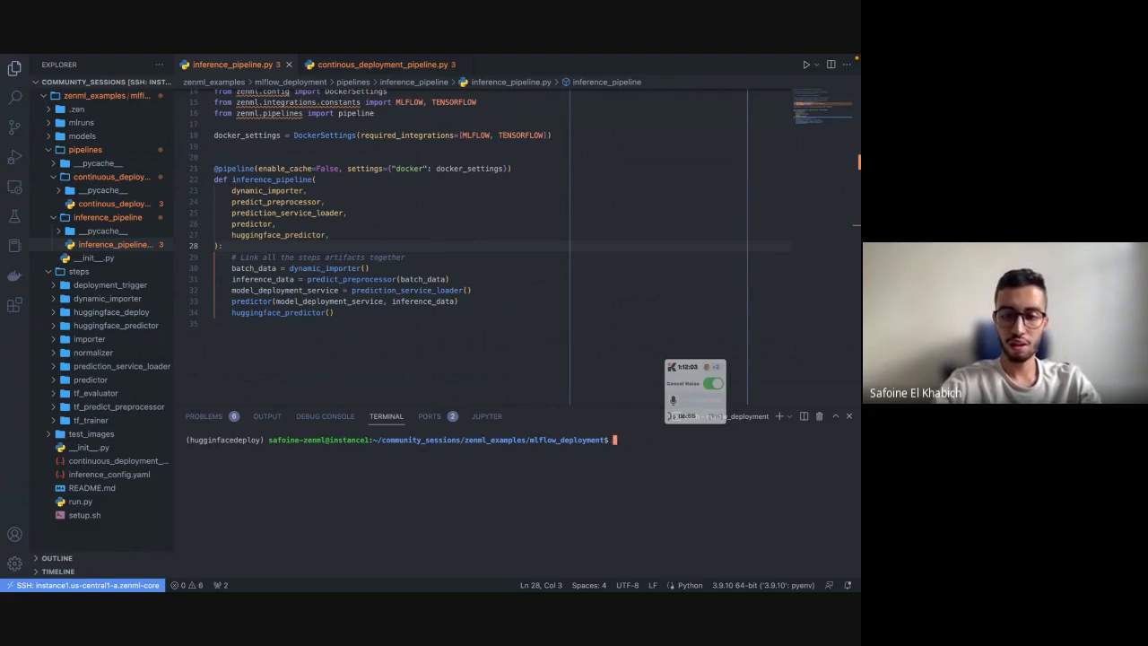
type("python")
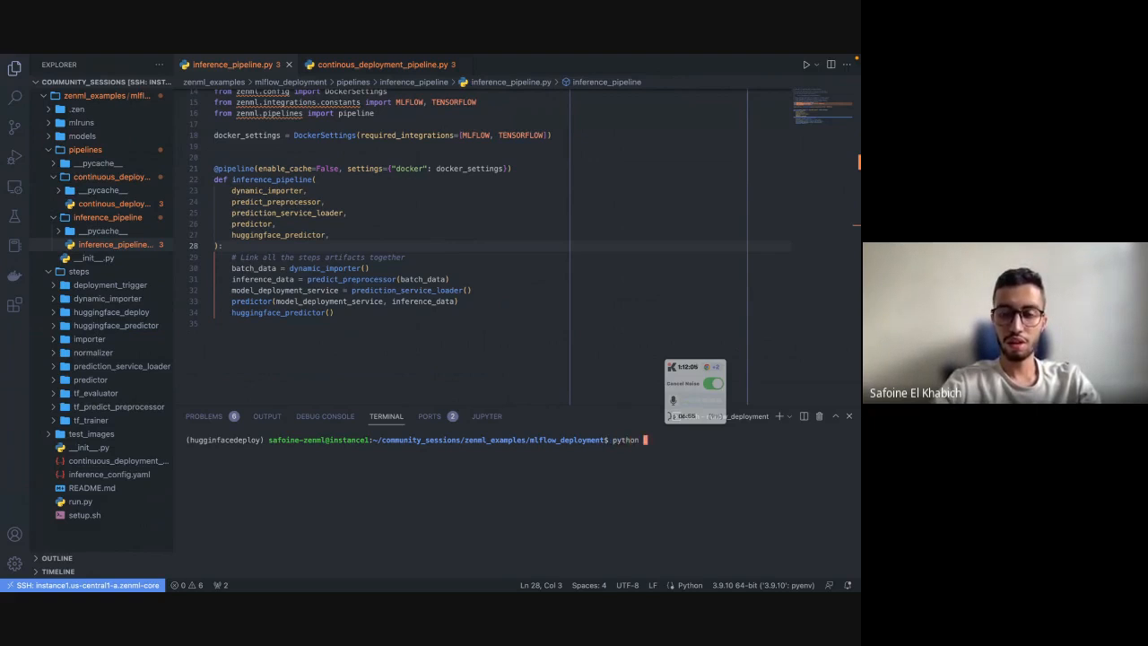
type("run.py")
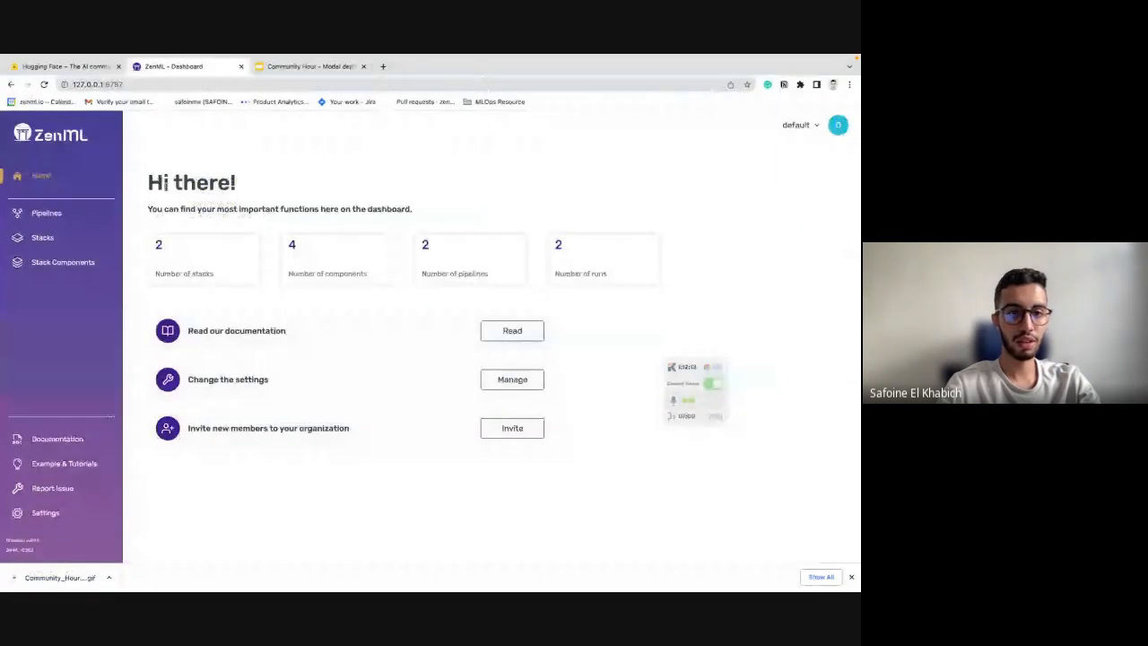
- Expand local_mlflow_stack on the Stacks page to show its orchestrator, artifact store, tracker and deployer
left_click(42, 237)
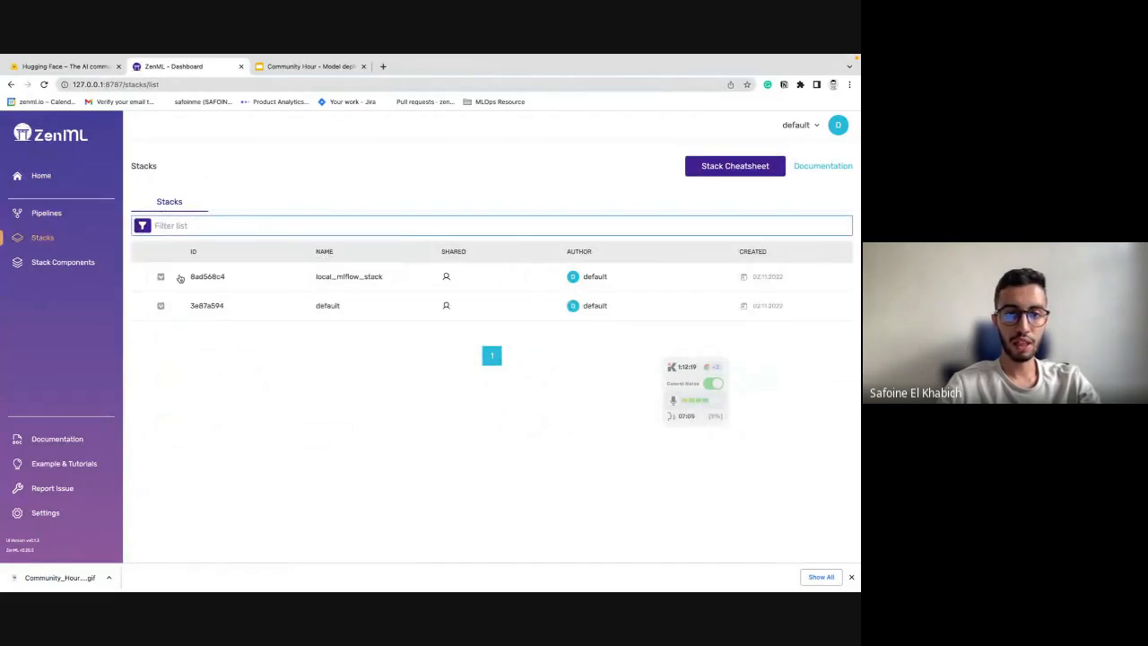
left_click(181, 277)
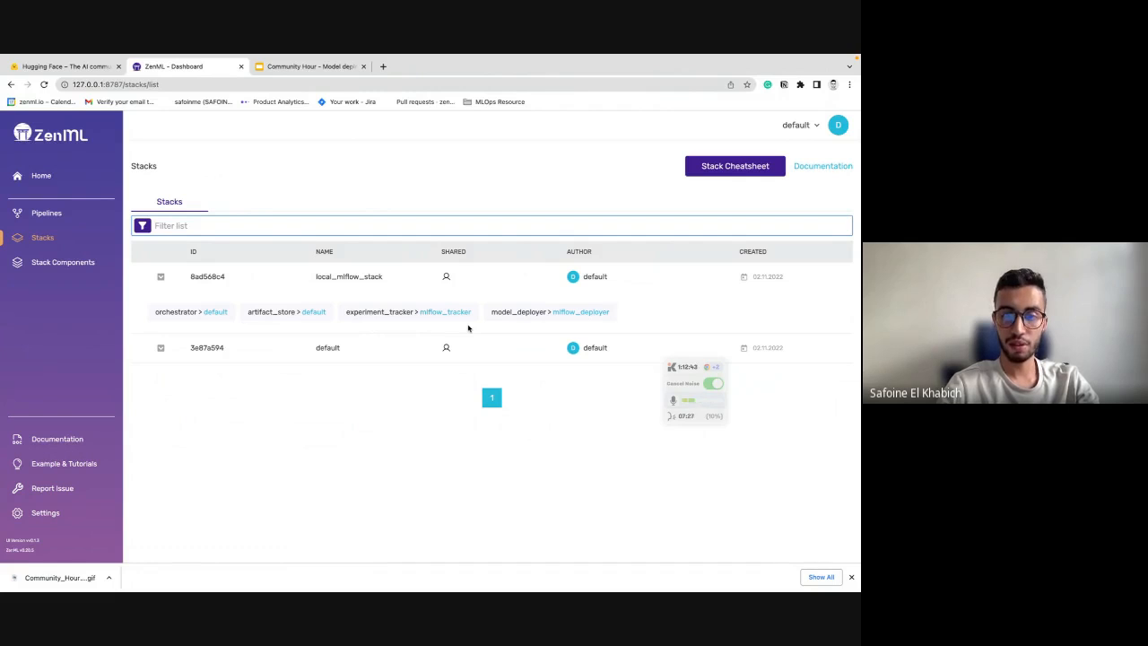
mouse_move(512, 339)
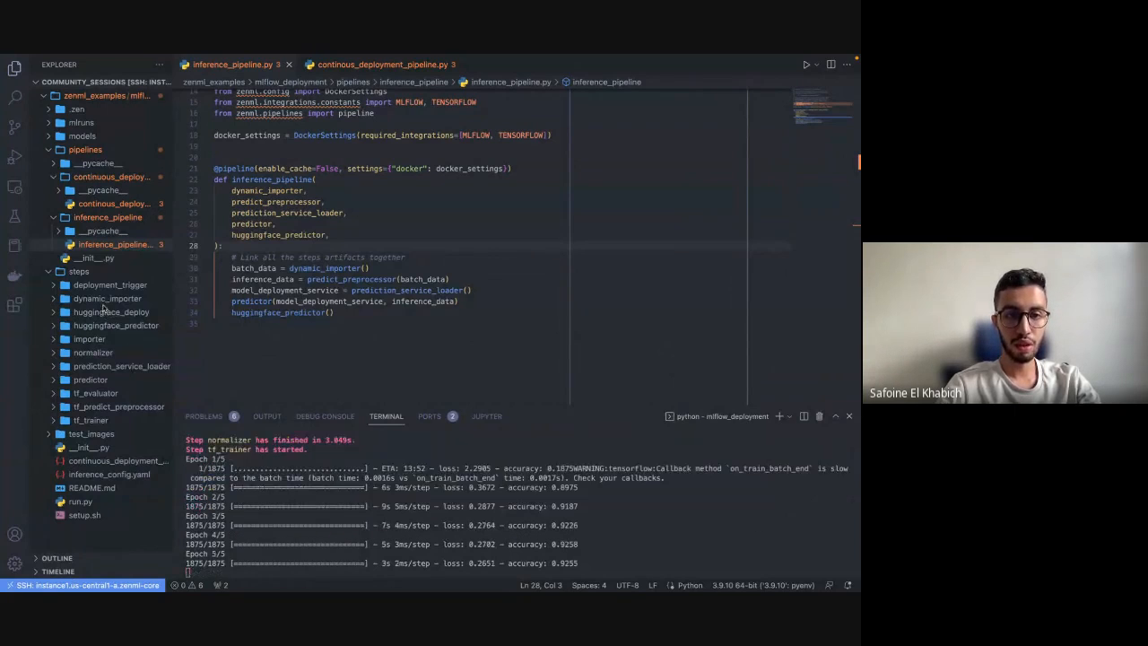
- Review the huggingface_deploy.py upload step code while the pipeline runs
left_click(111, 311)
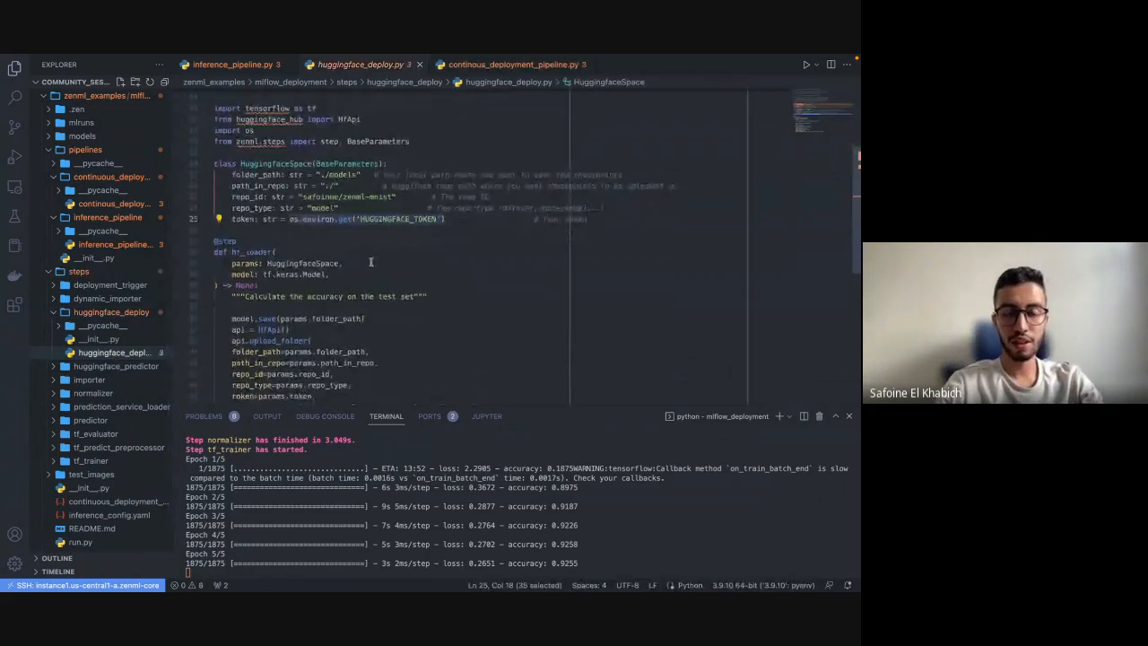
scroll("down", 3)
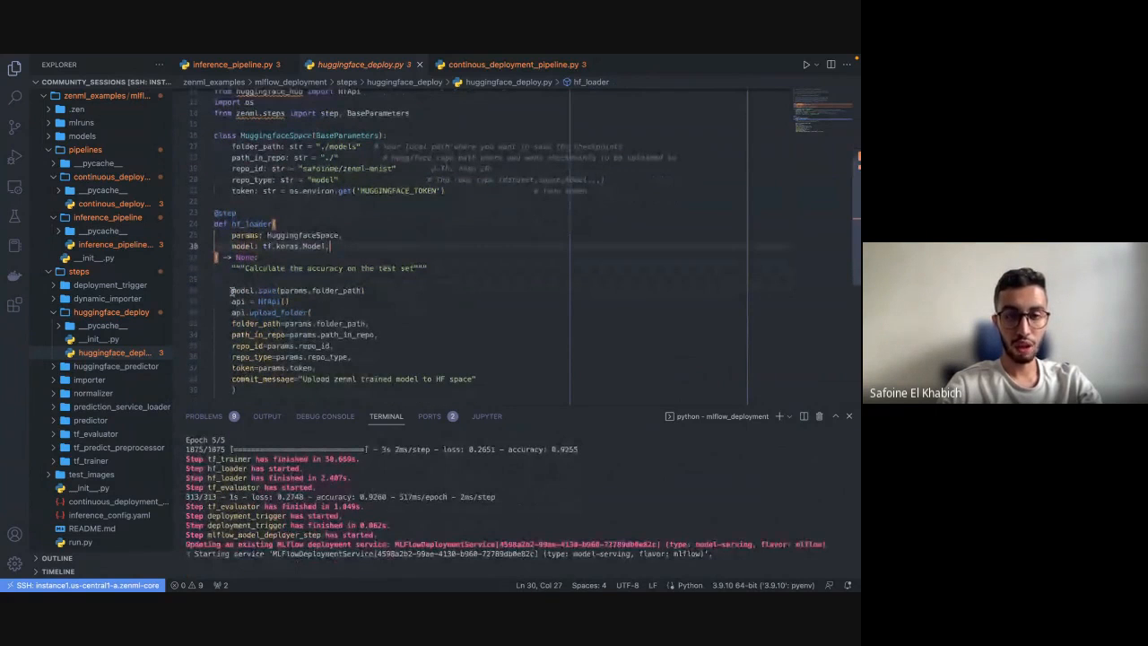
left_click(85, 149)
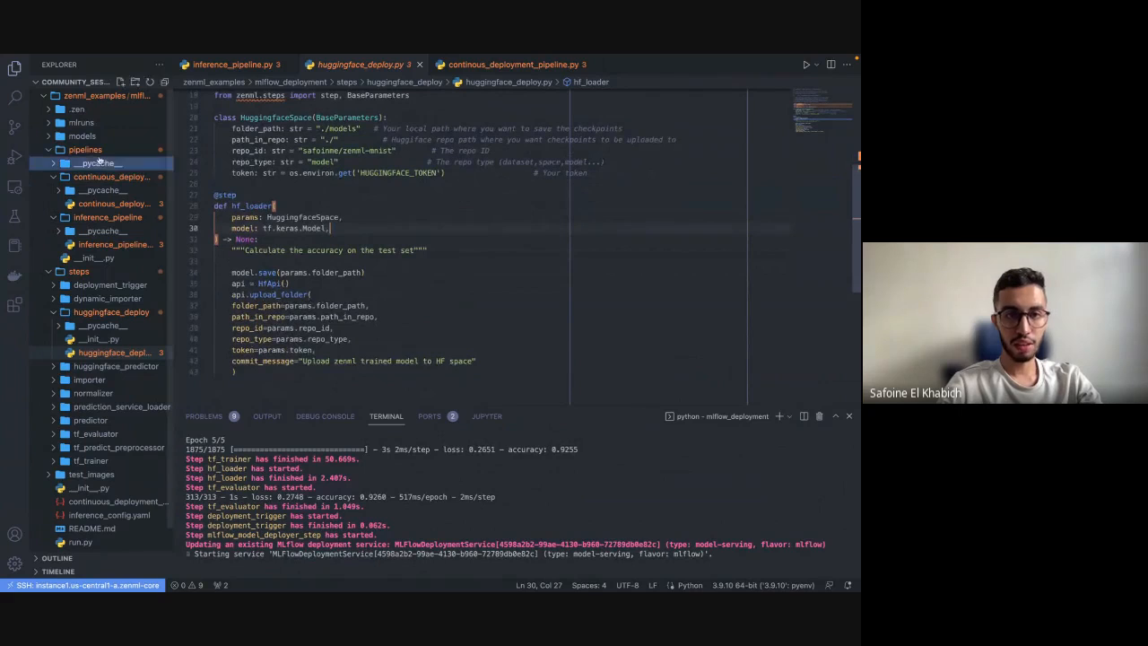
left_click(81, 135)
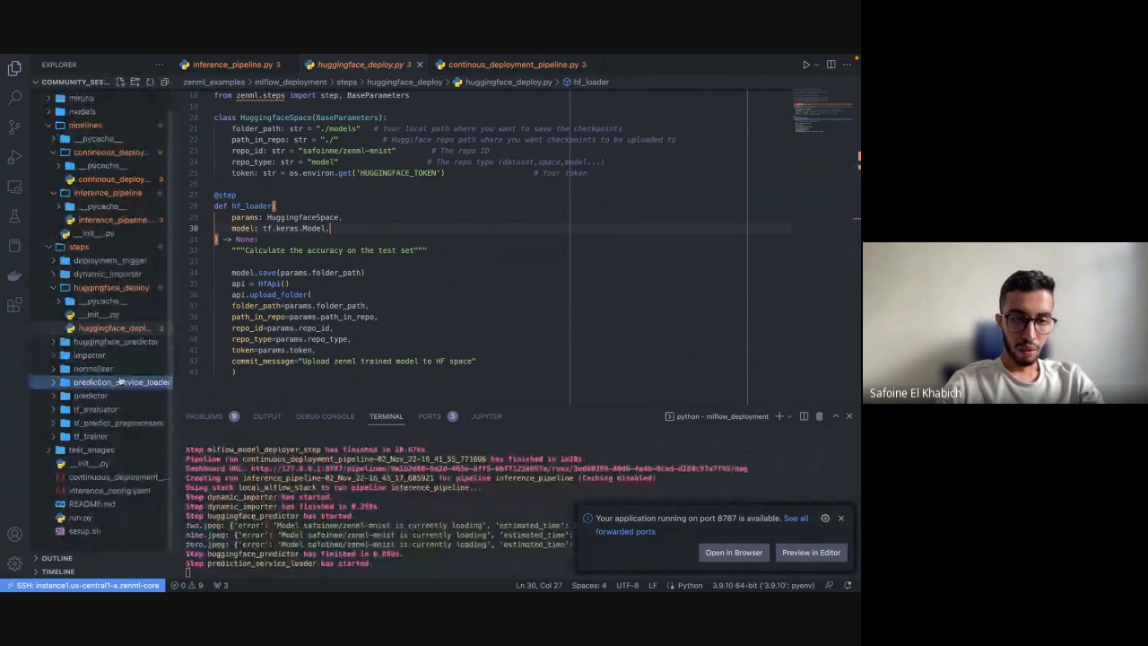
- Open huggingface_predictor.py and expand the test_images folder
left_click(91, 396)
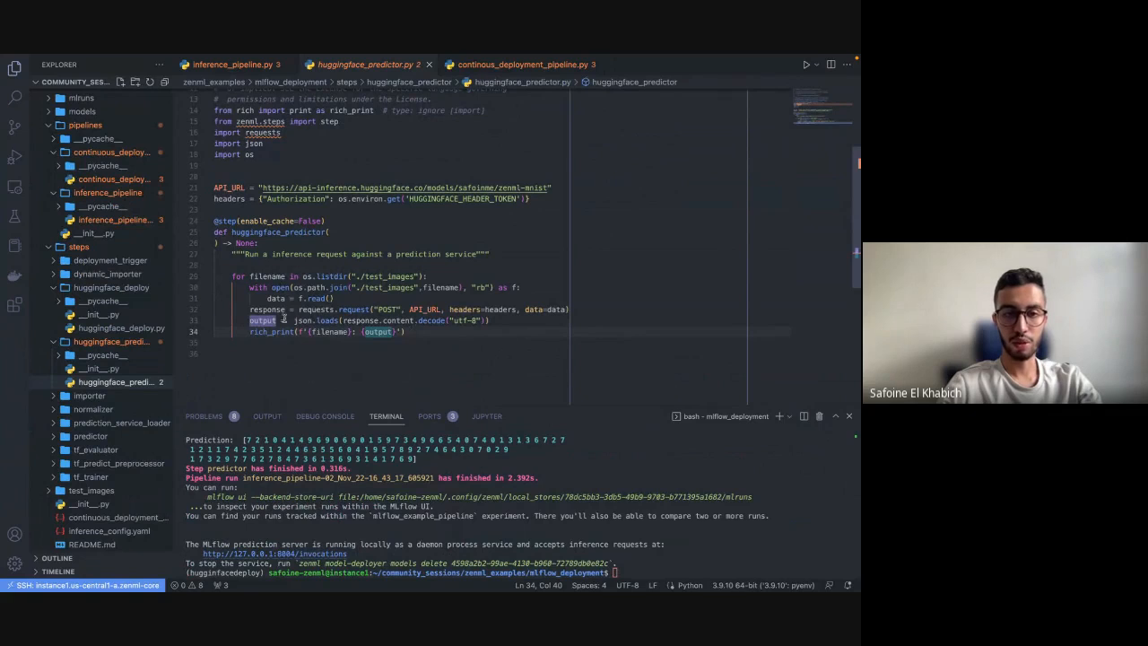
left_click(93, 407)
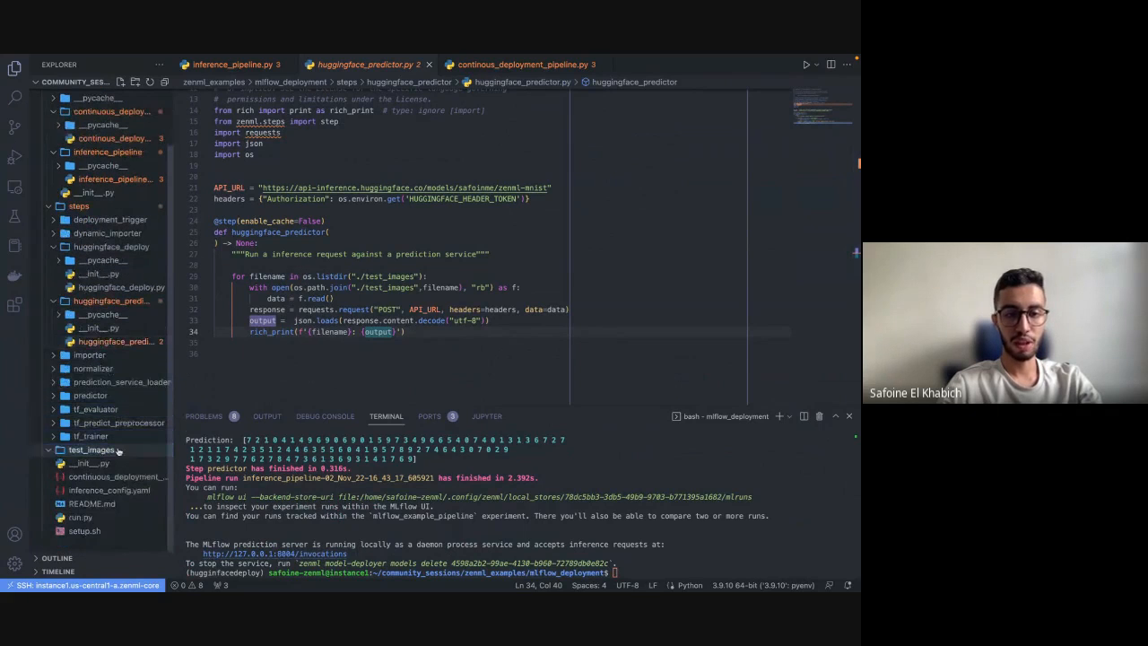
left_click(92, 449)
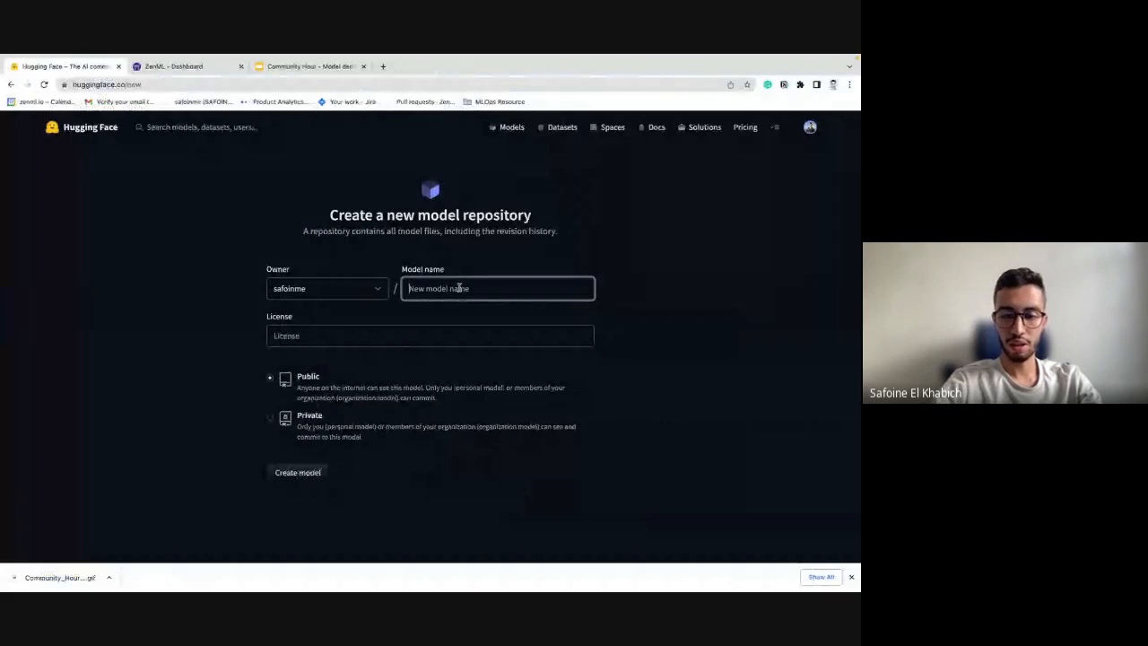
- Create the public model repository 'zenml-mnist-demo' on Hugging Face
type("zenml-")
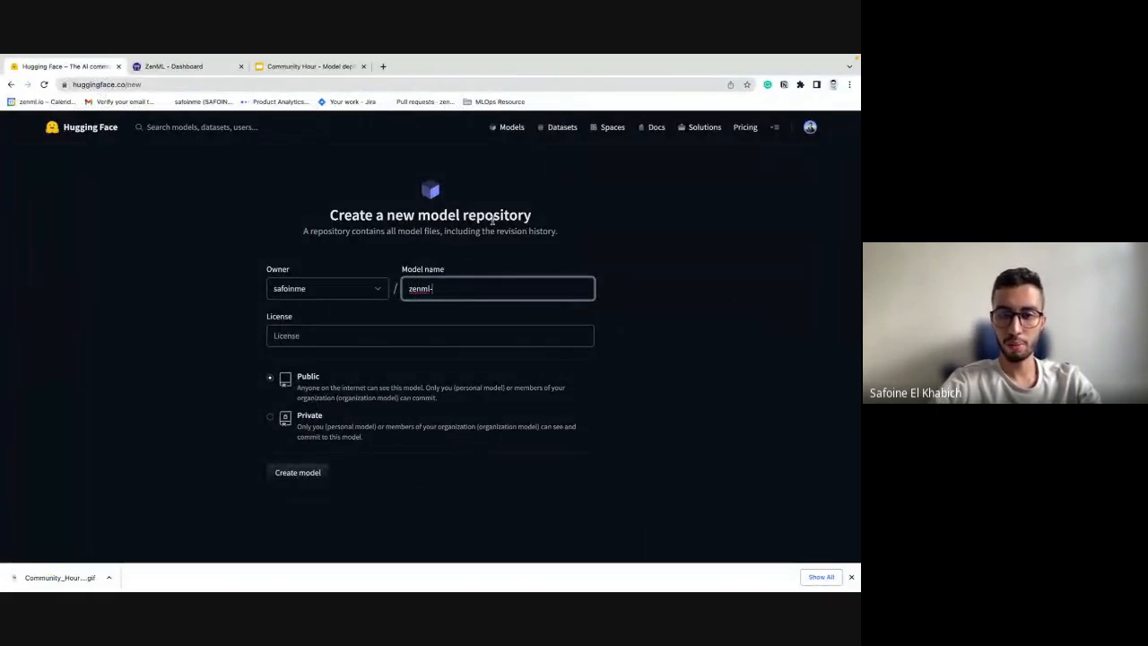
type("mnist-demo")
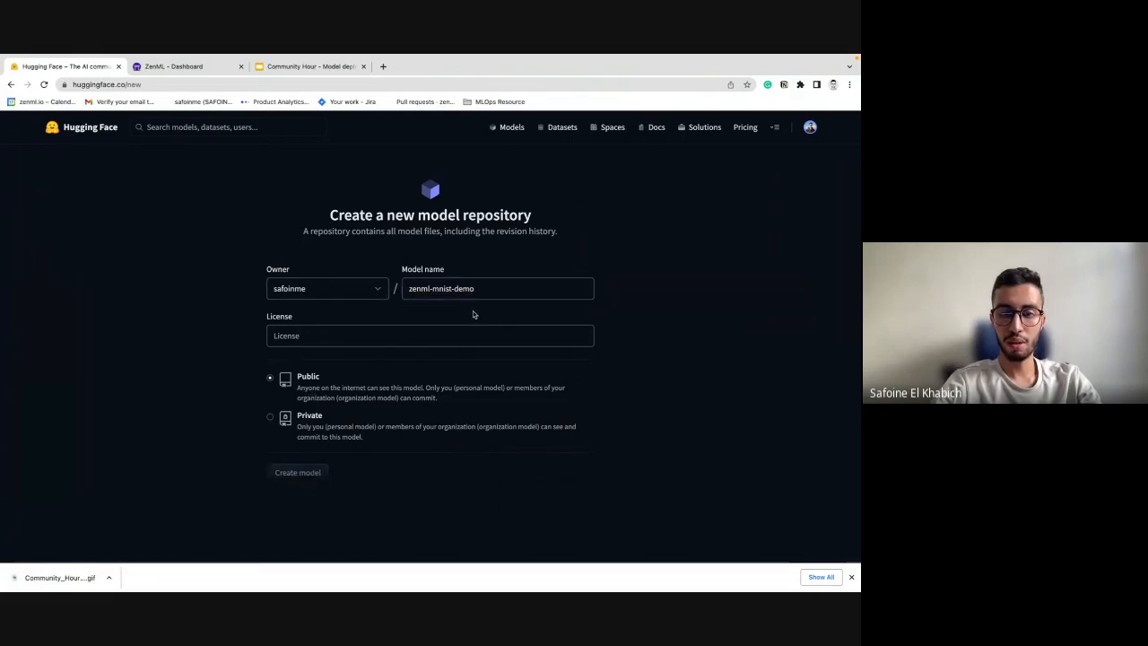
left_click(297, 473)
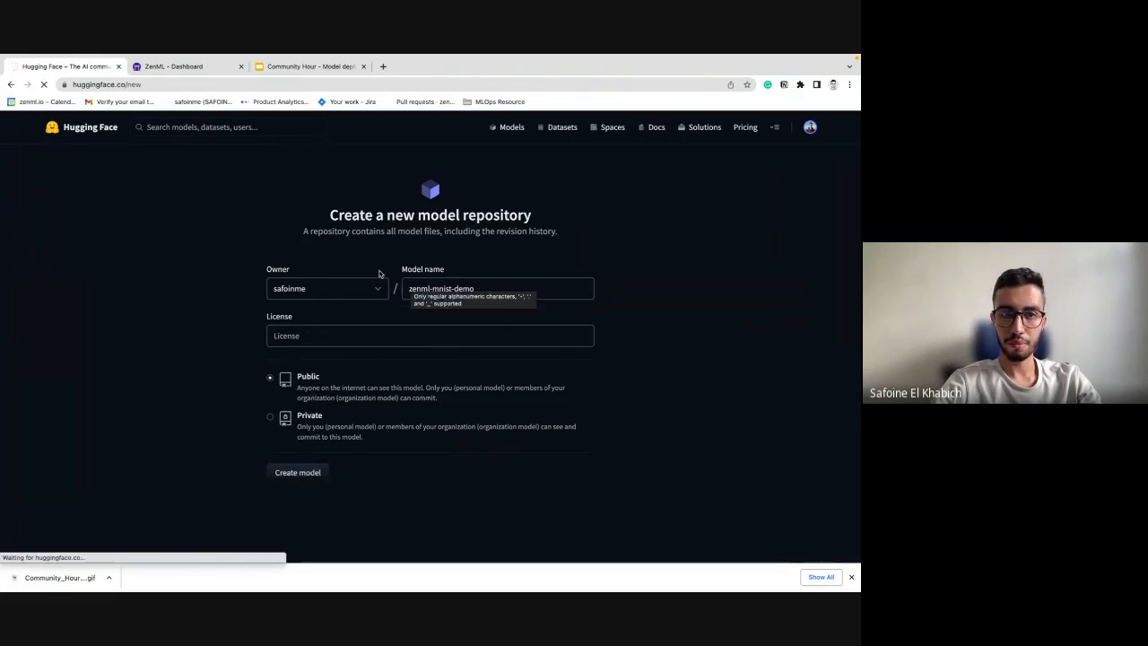
left_click(297, 472)
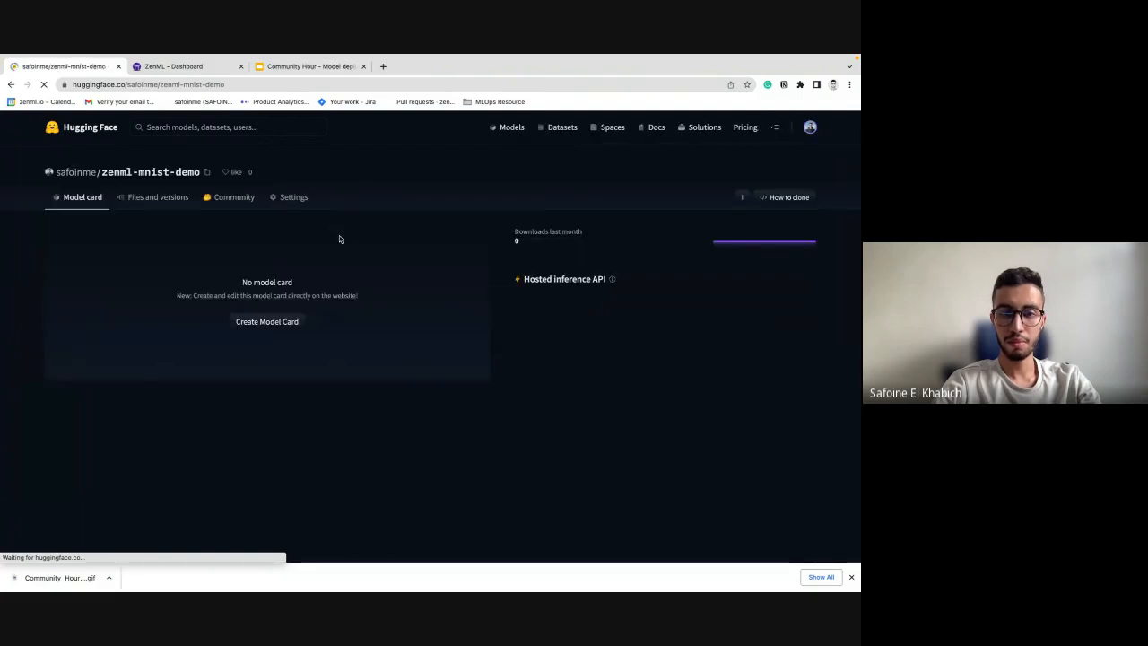
left_click(206, 173)
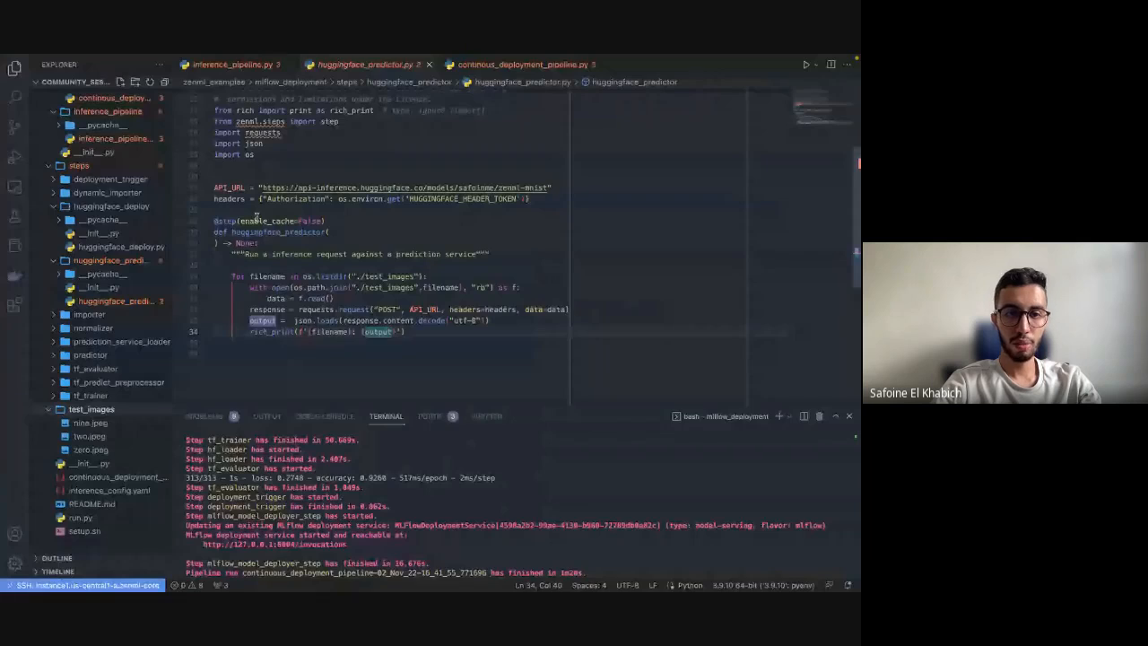
- Append '-demo' to repo_id in huggingface_deploy.py so it reads zenml-mnist-demo
left_click(359, 64)
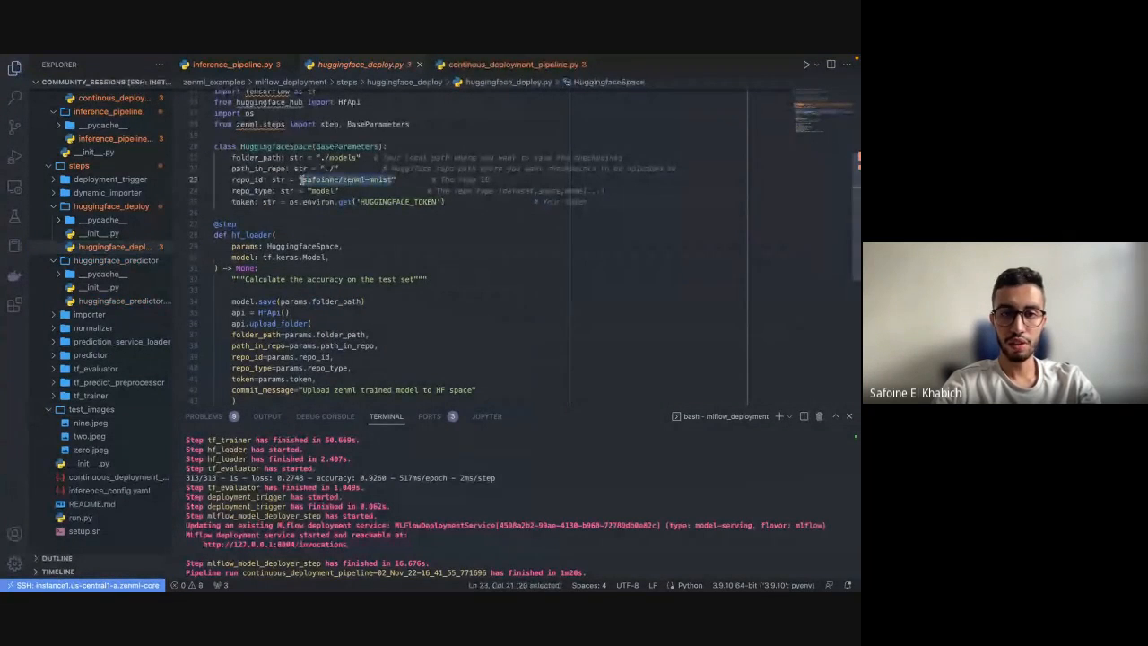
type("-demo")
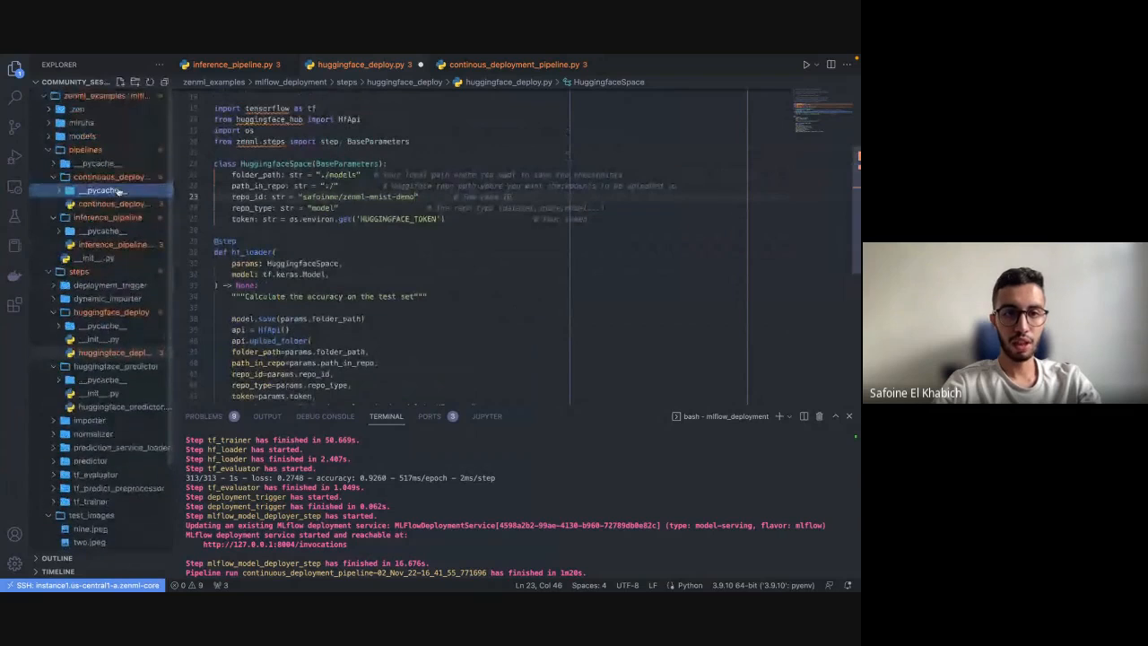
- Open the models folder's config.json label mapping, then the README model card
left_click(82, 135)
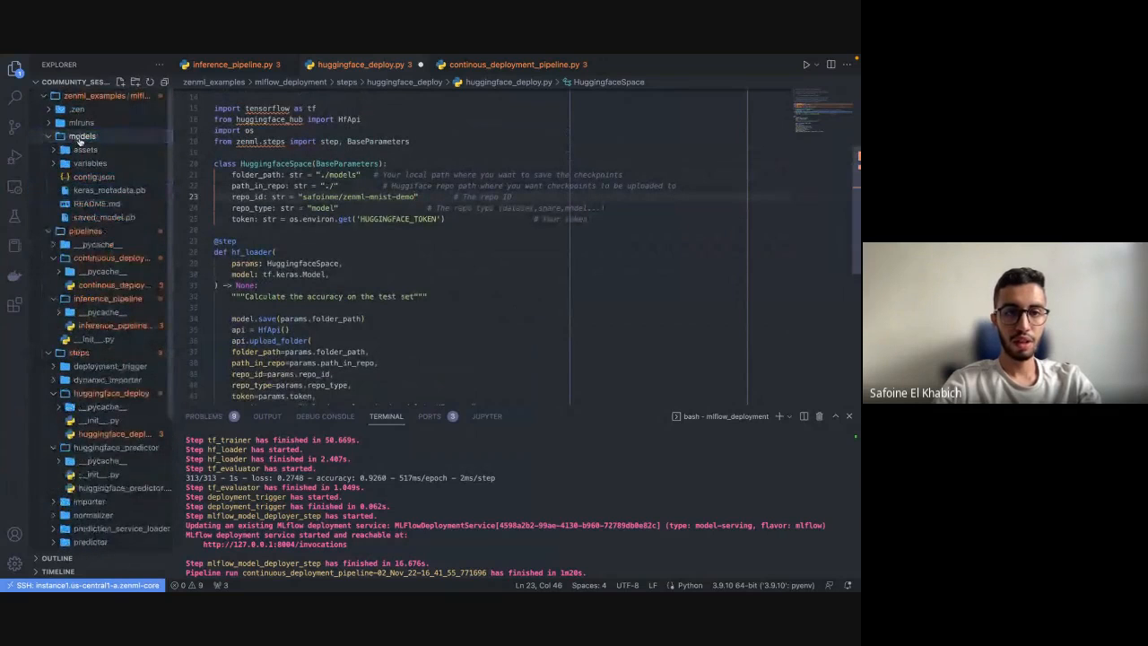
left_click(93, 177)
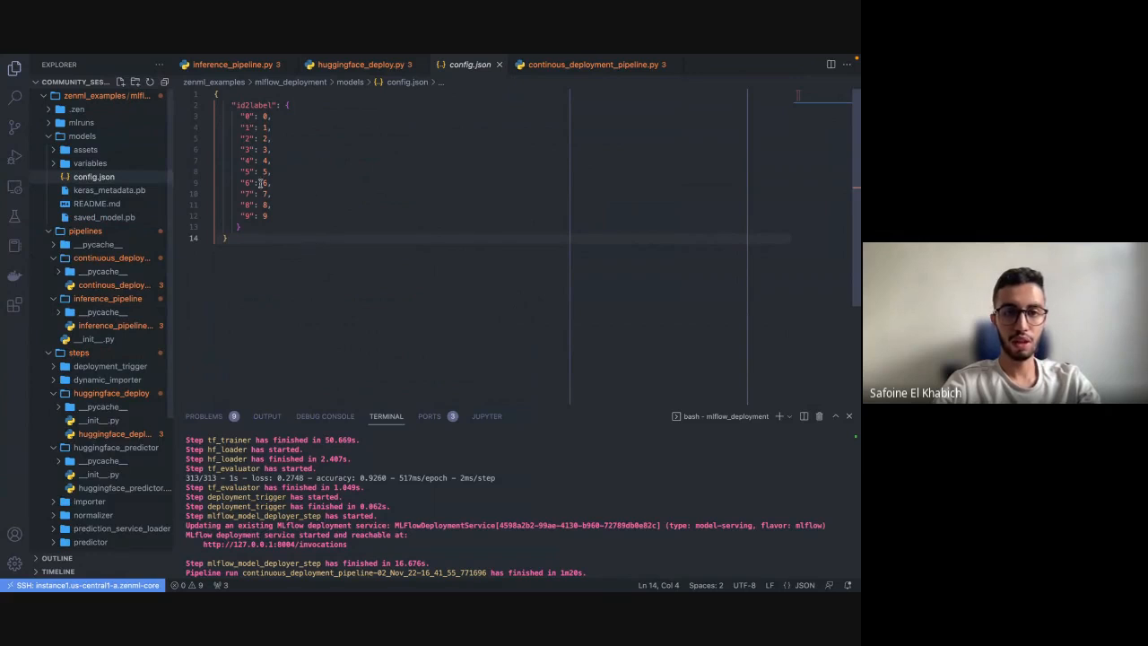
mouse_move(262, 230)
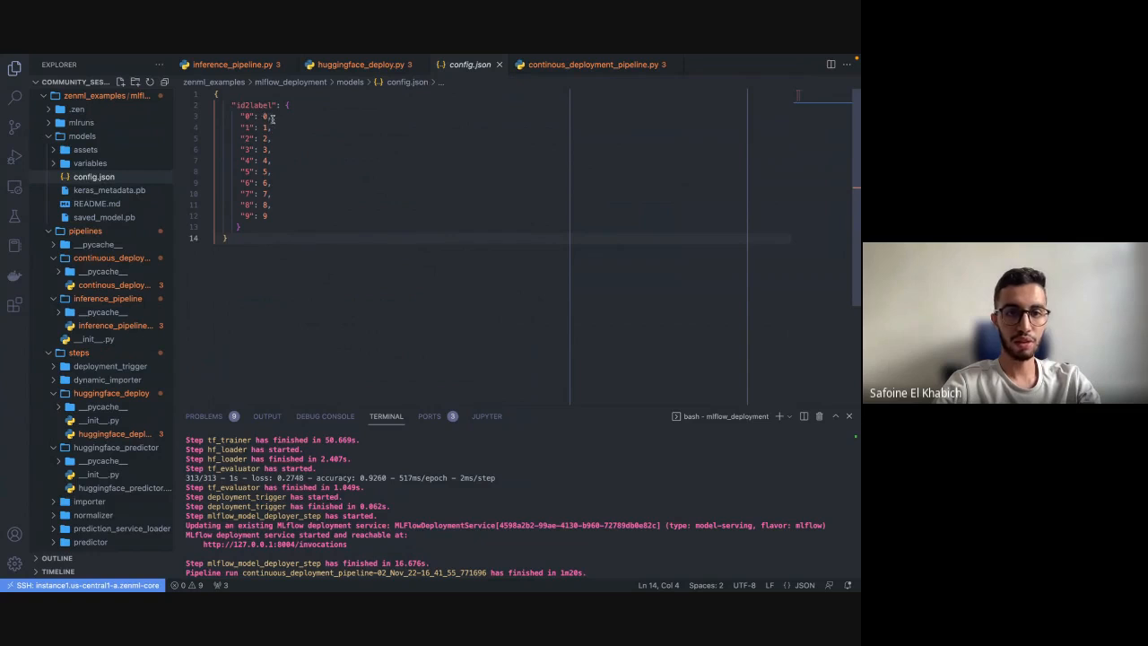
left_click(96, 204)
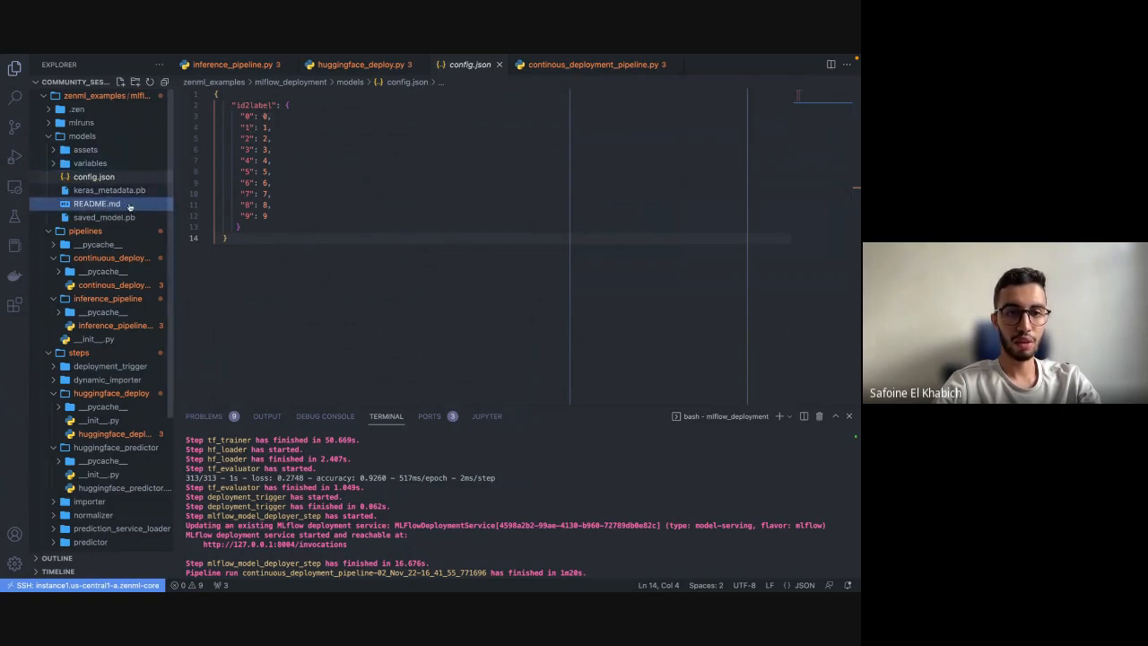
left_click(96, 204)
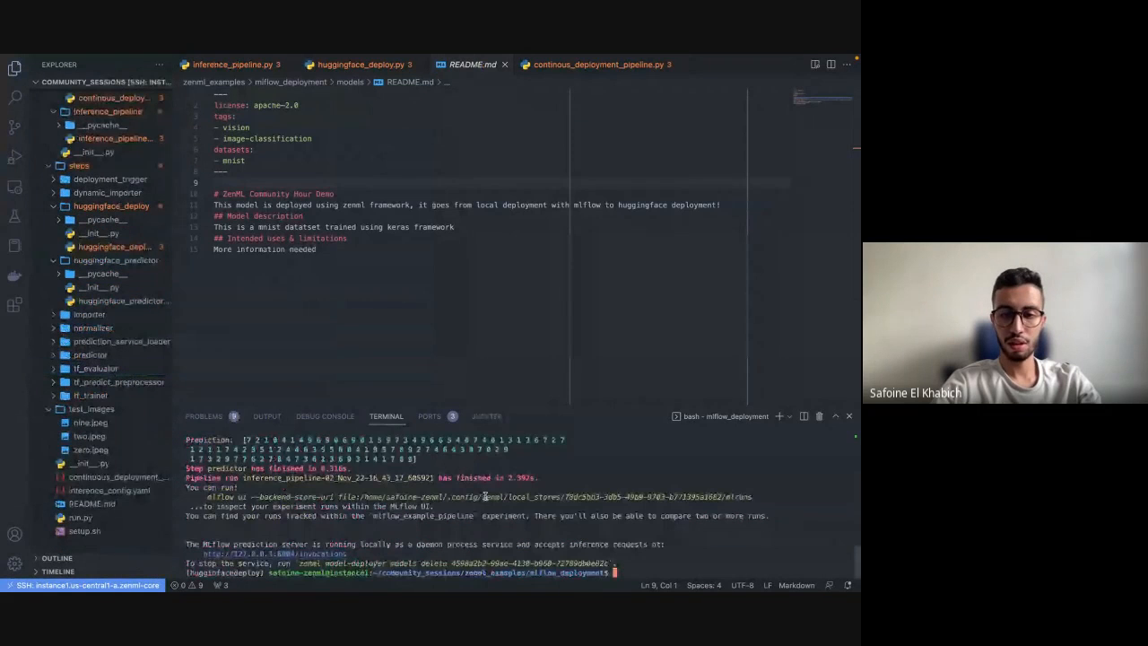
- Start 'python run.py' and confirm the zenml-mnist-demo repository's Files tab is empty
type("python run.py")
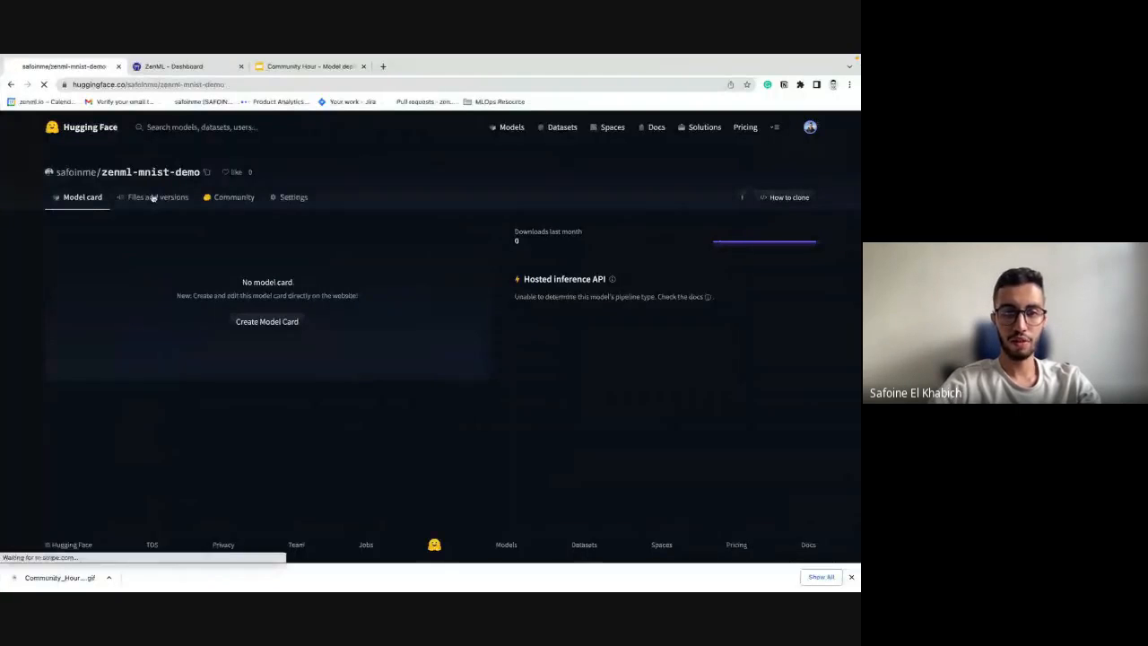
left_click(158, 198)
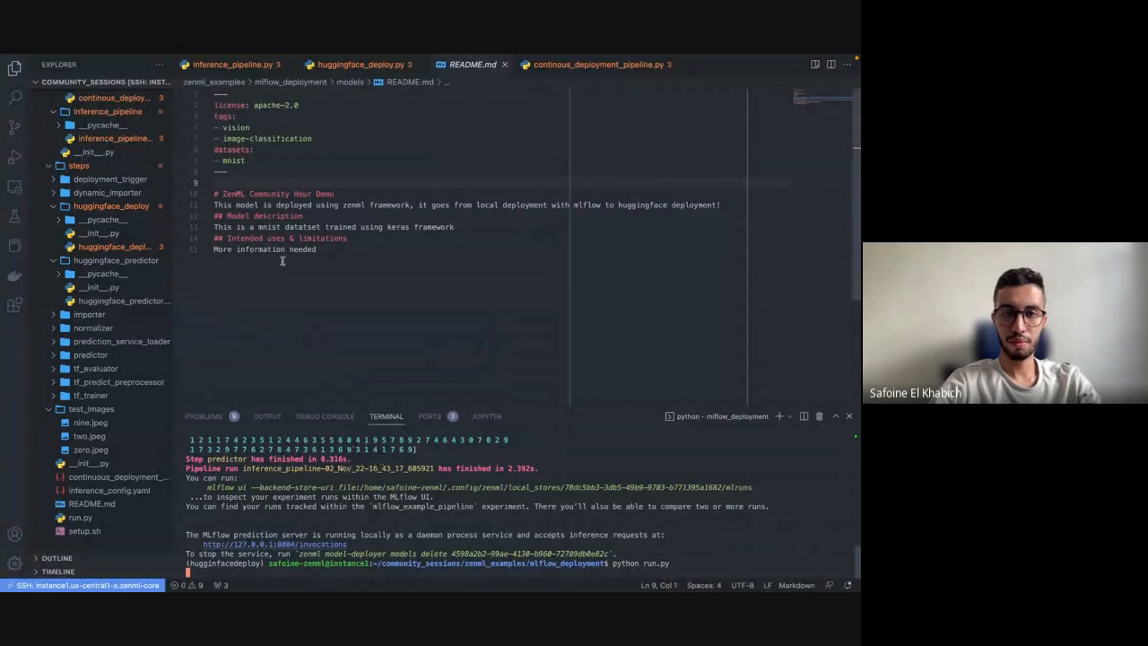
- Browse the Explorer during five-epoch training, expanding steps and huggingface_deploy
left_click(89, 435)
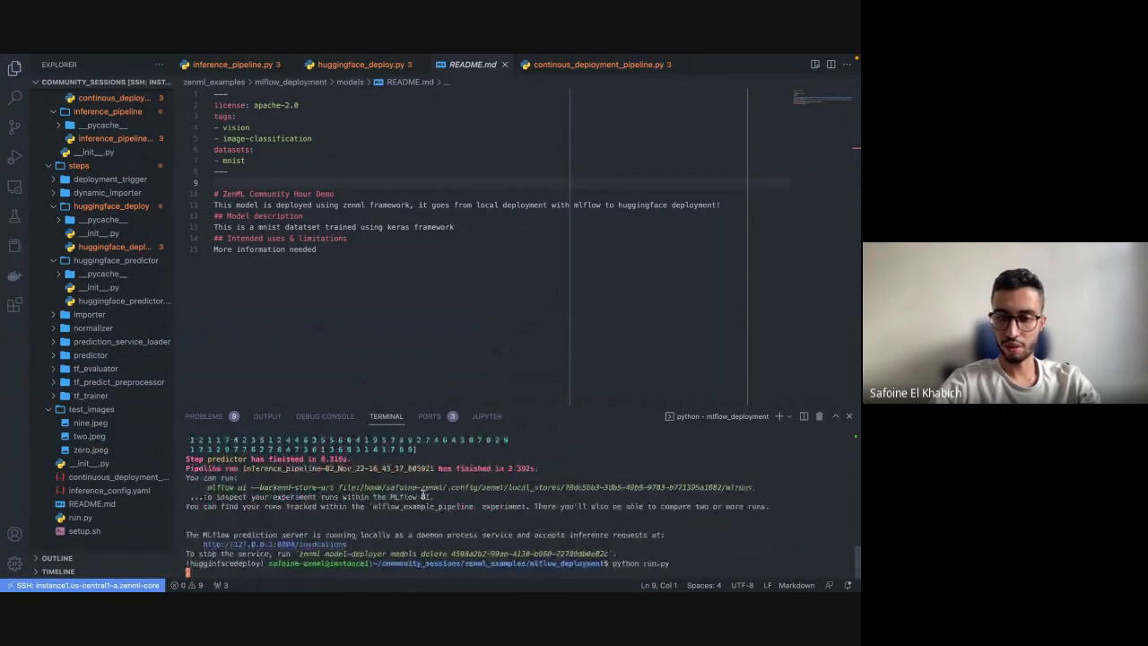
left_click(89, 354)
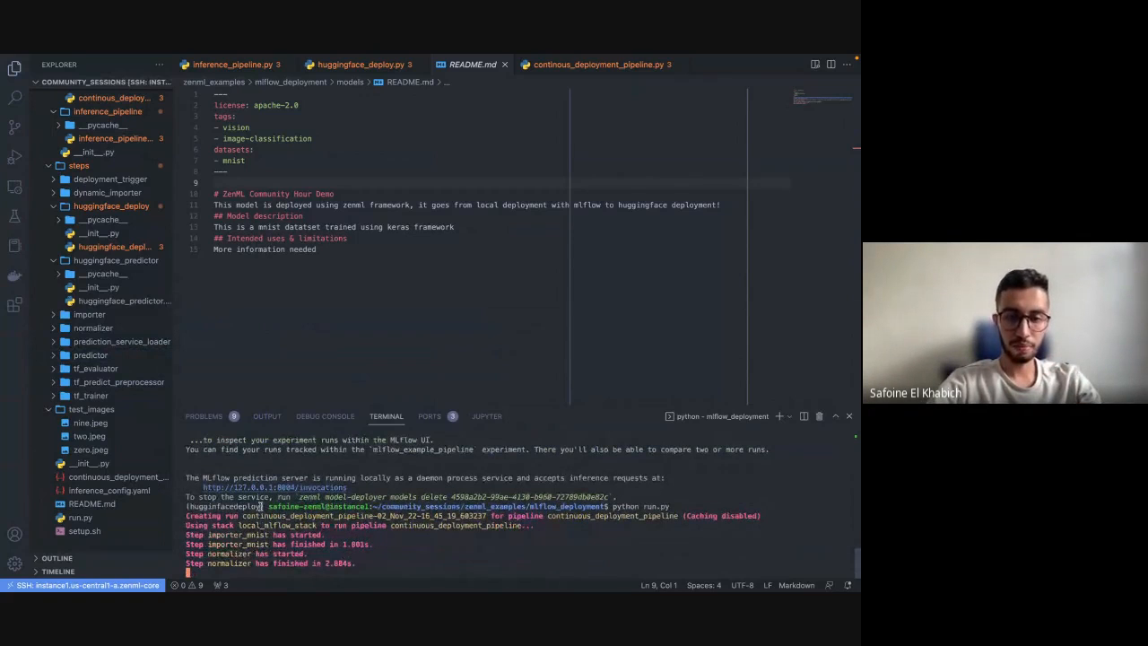
left_click(91, 463)
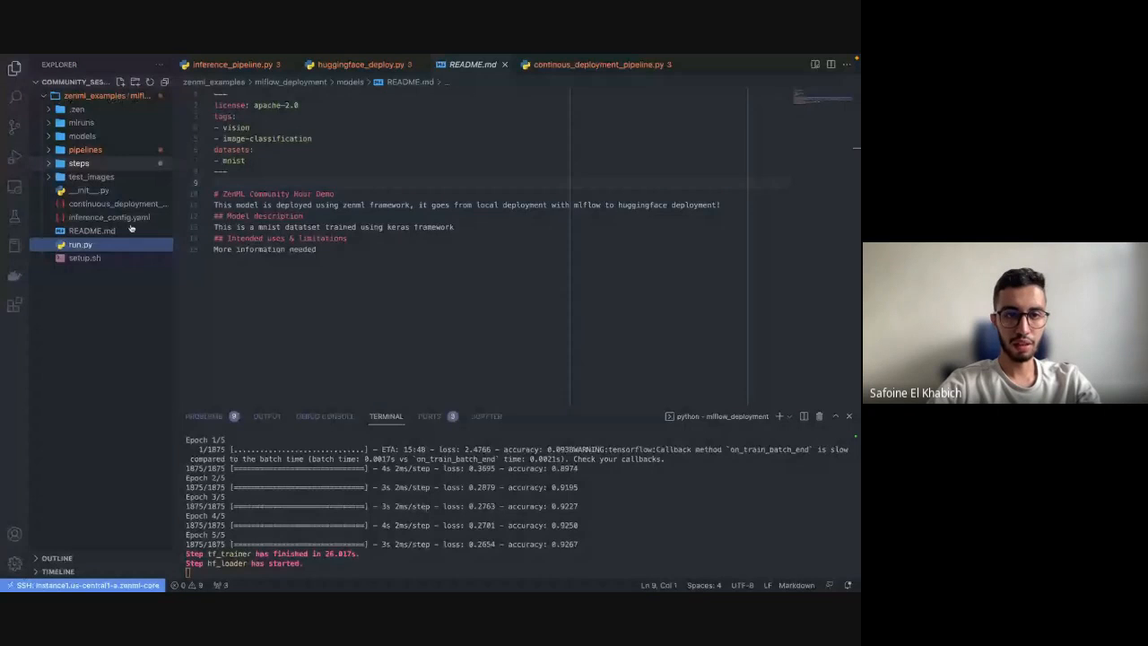
left_click(79, 162)
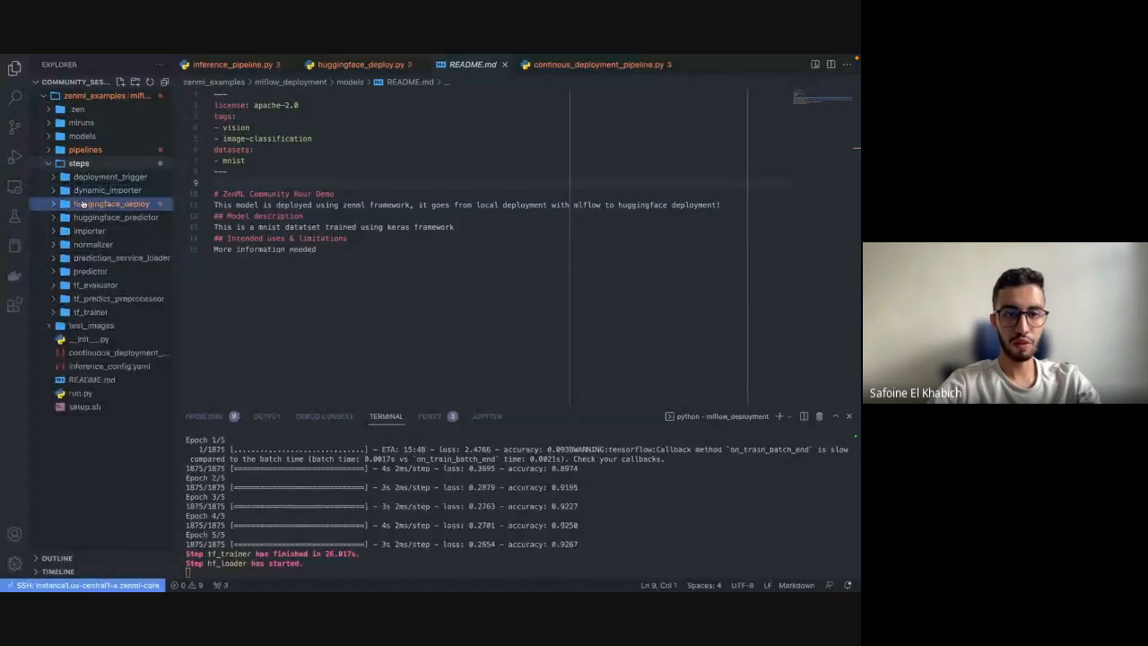
left_click(111, 203)
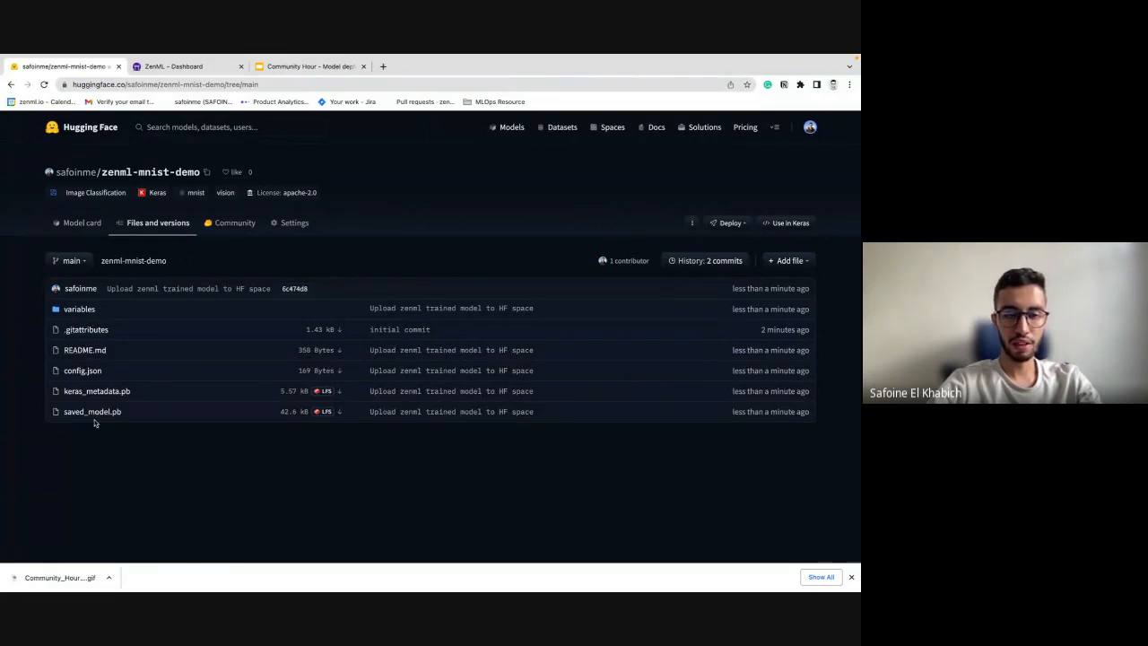
mouse_move(104, 371)
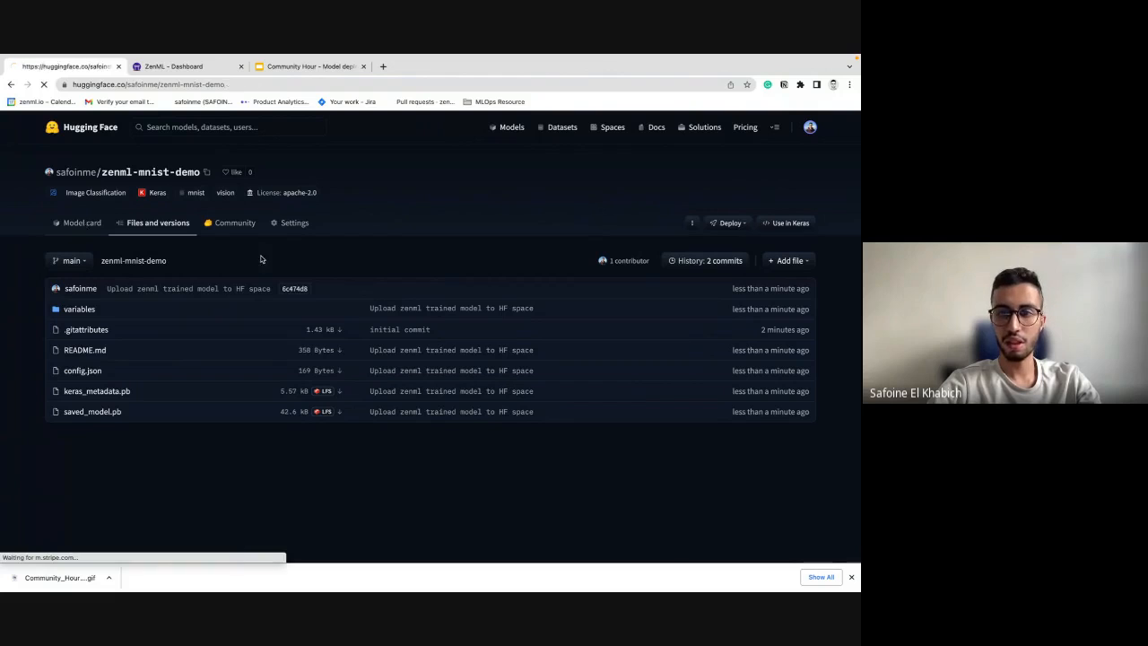
- Show the zenml-mnist-demo model card with its image-classification inference widget
left_click(82, 223)
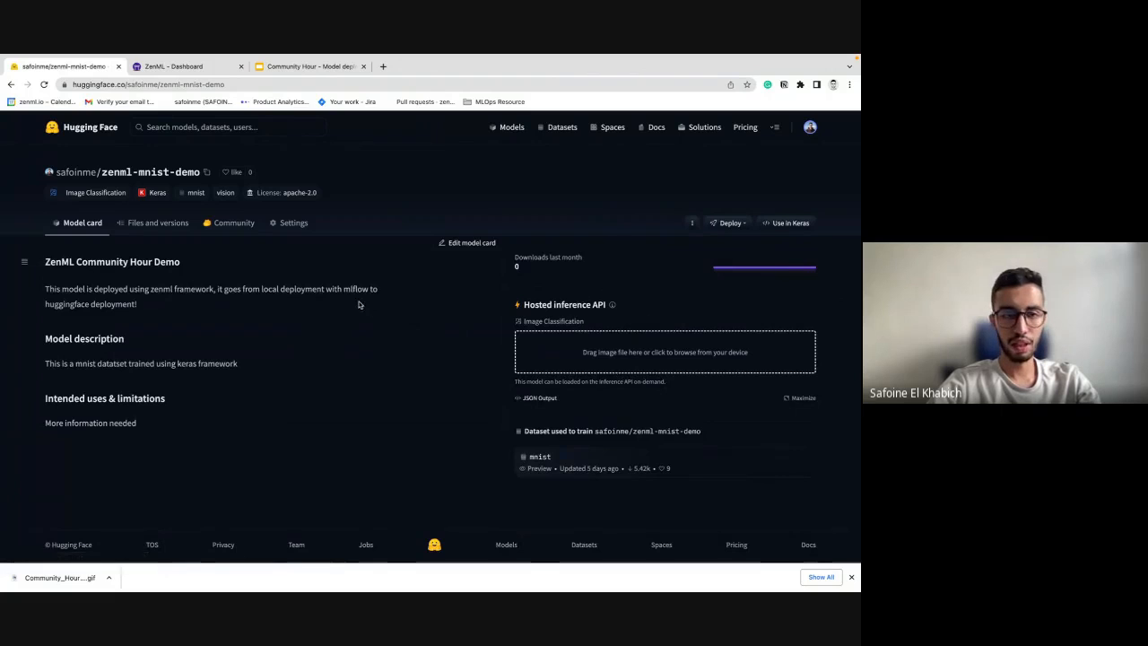
mouse_move(617, 352)
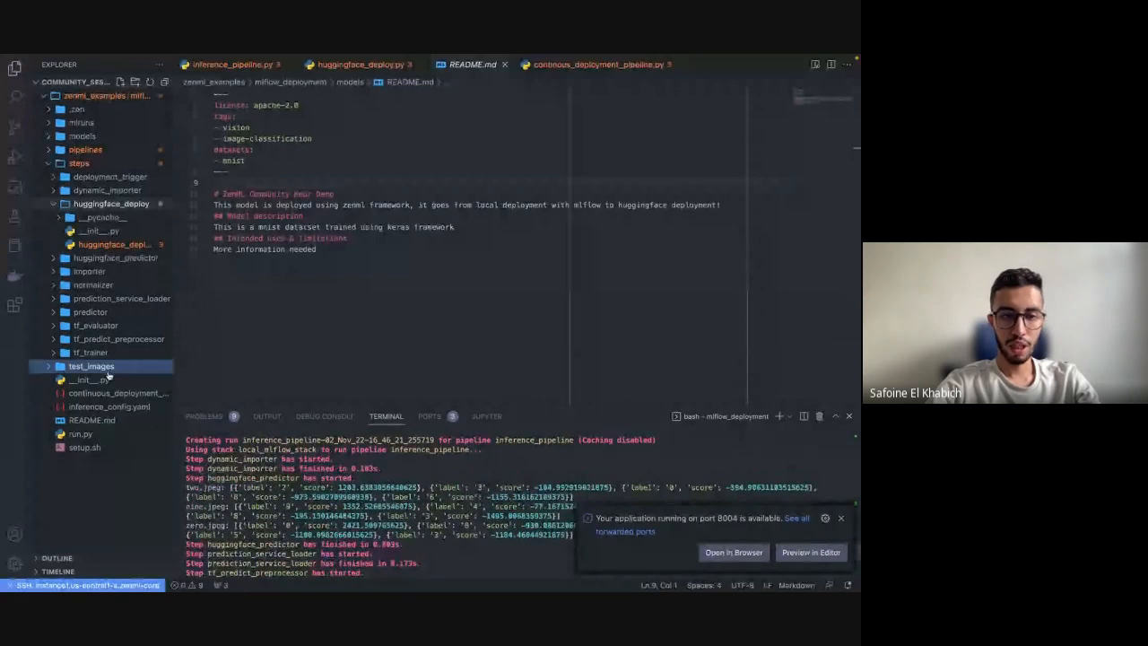
- Expand test_images in Explorer and start the zenml model-deployer models list command
left_click(91, 366)
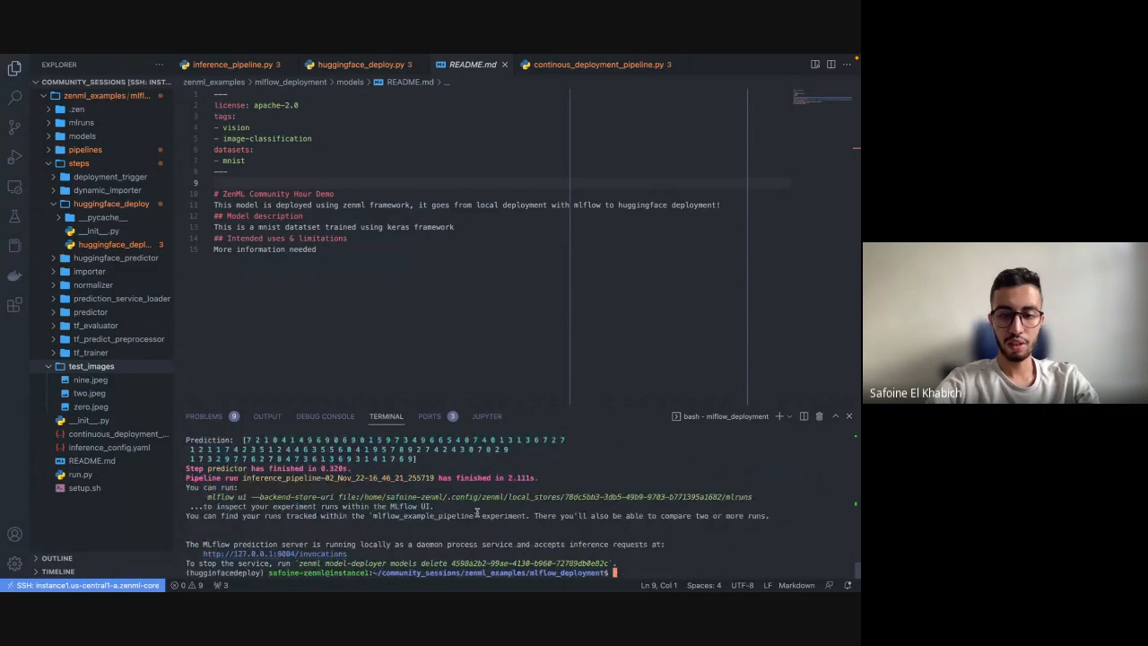
type("zenml model-deployer models list")
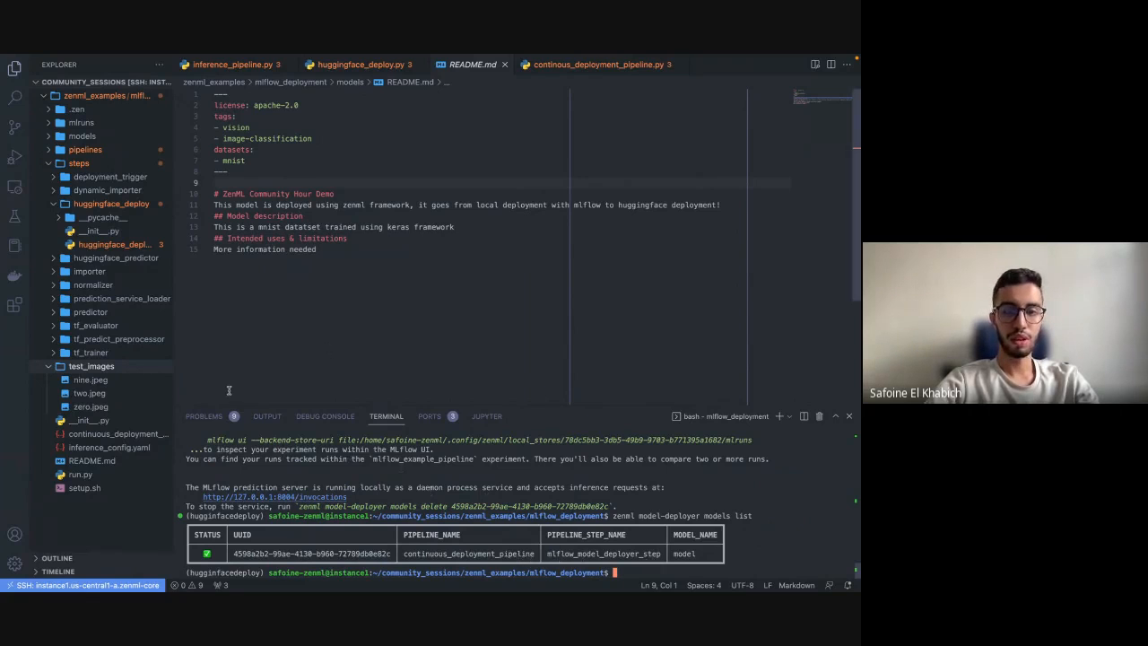
left_click(89, 312)
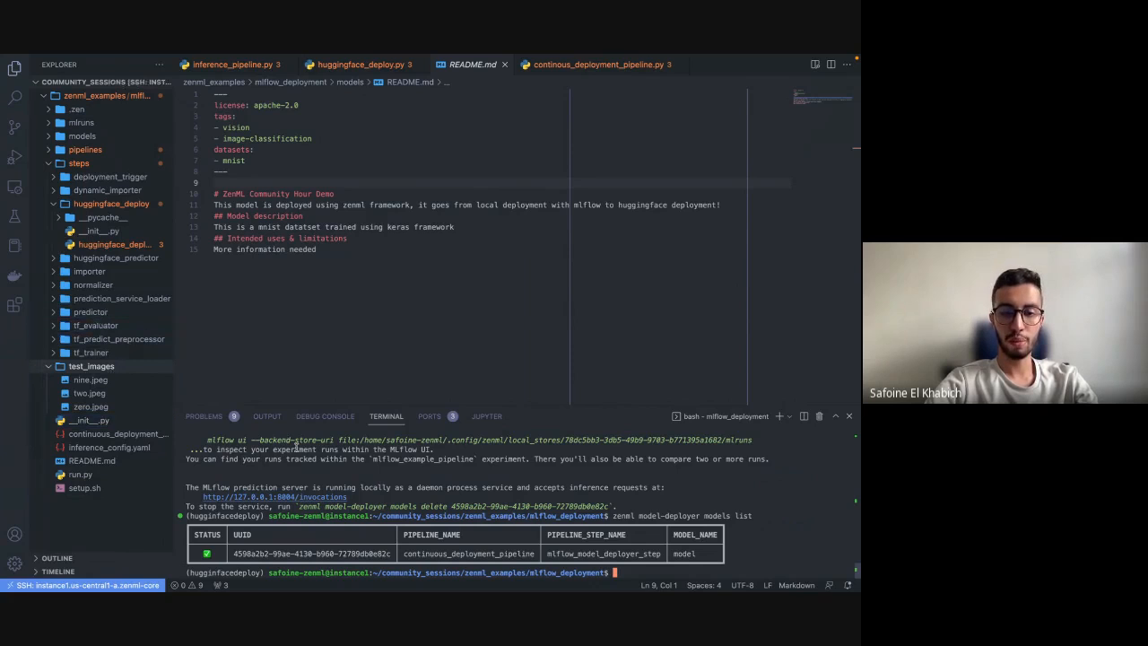
left_click(90, 312)
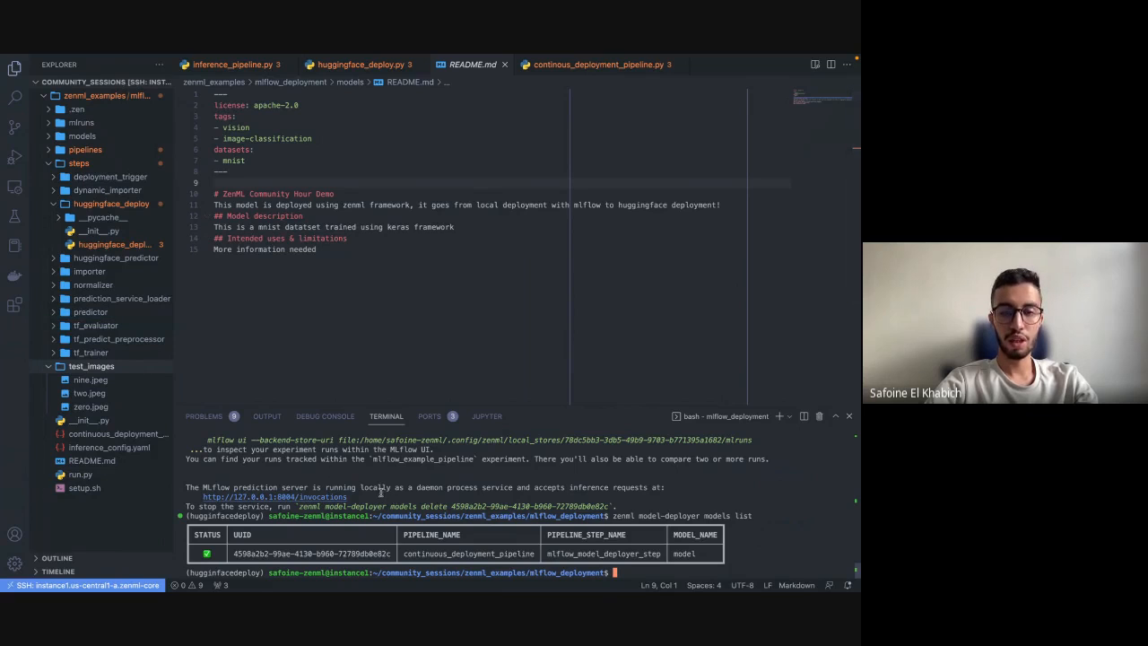
mouse_move(338, 354)
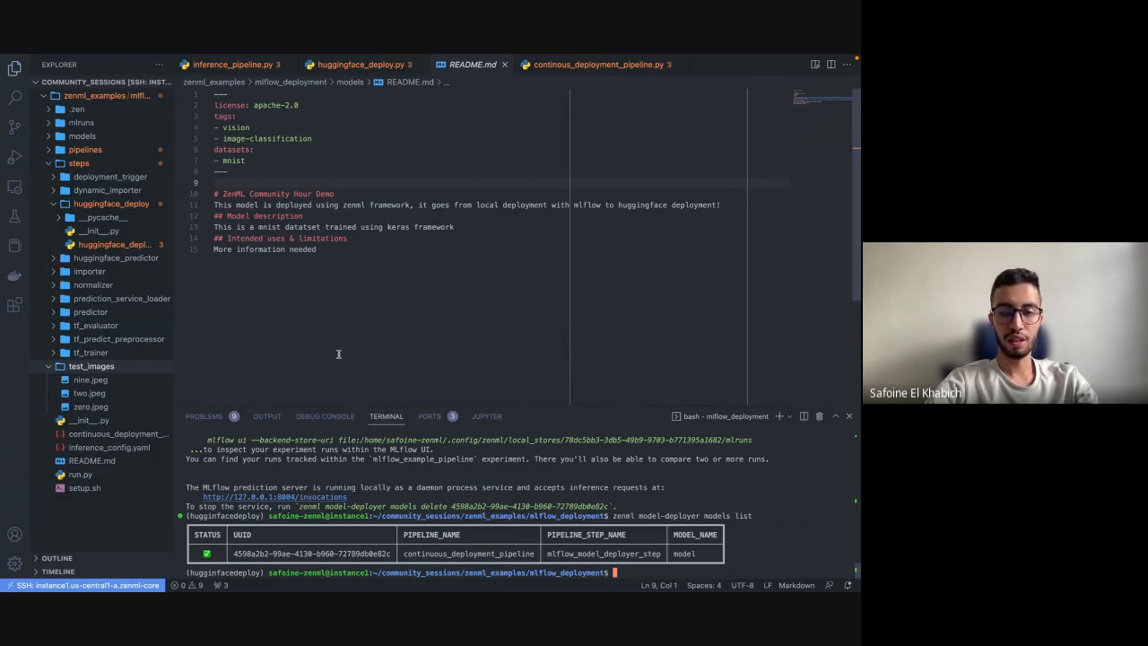
left_click(118, 339)
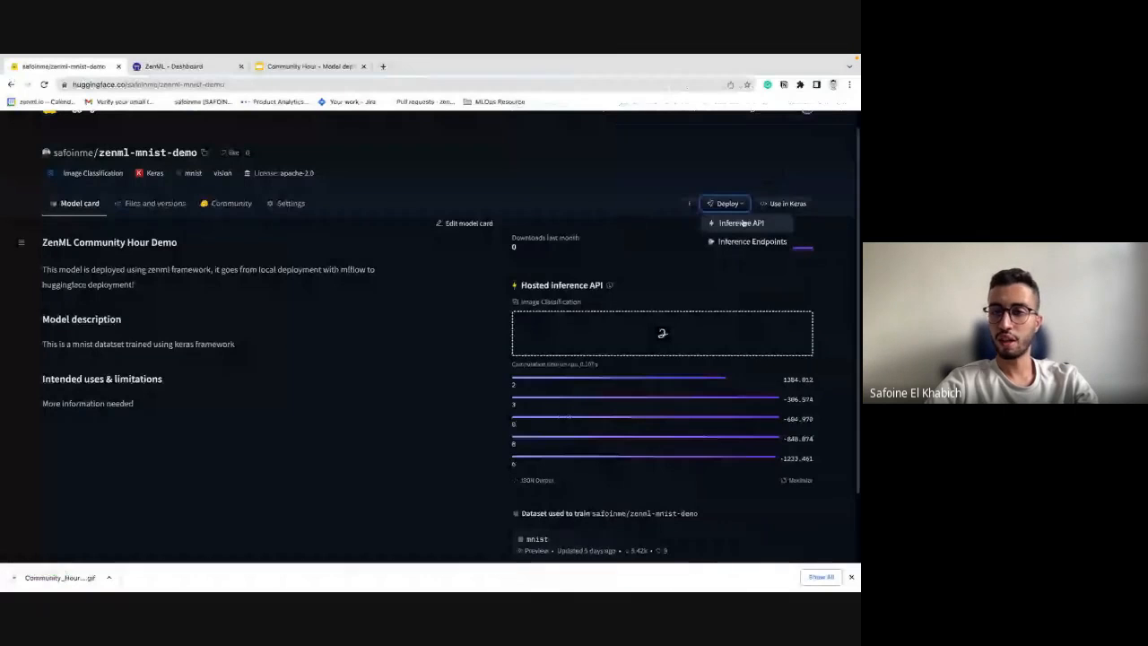
- Show the Python snippet for calling the zenml-mnist-demo Inference API
left_click(741, 223)
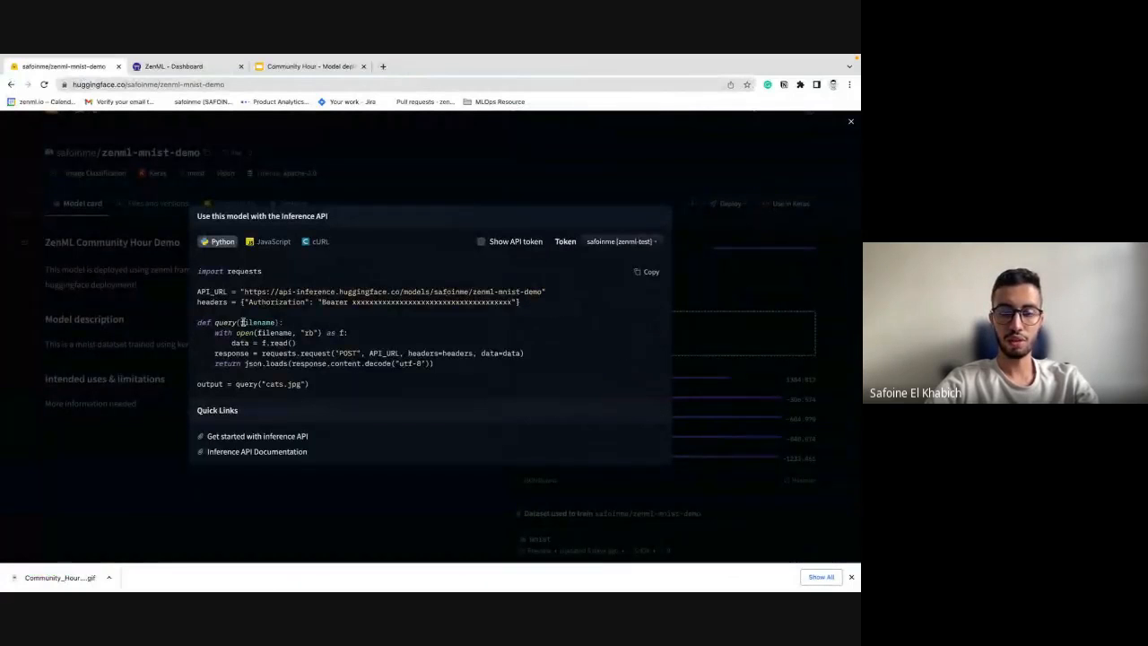
left_click(851, 122)
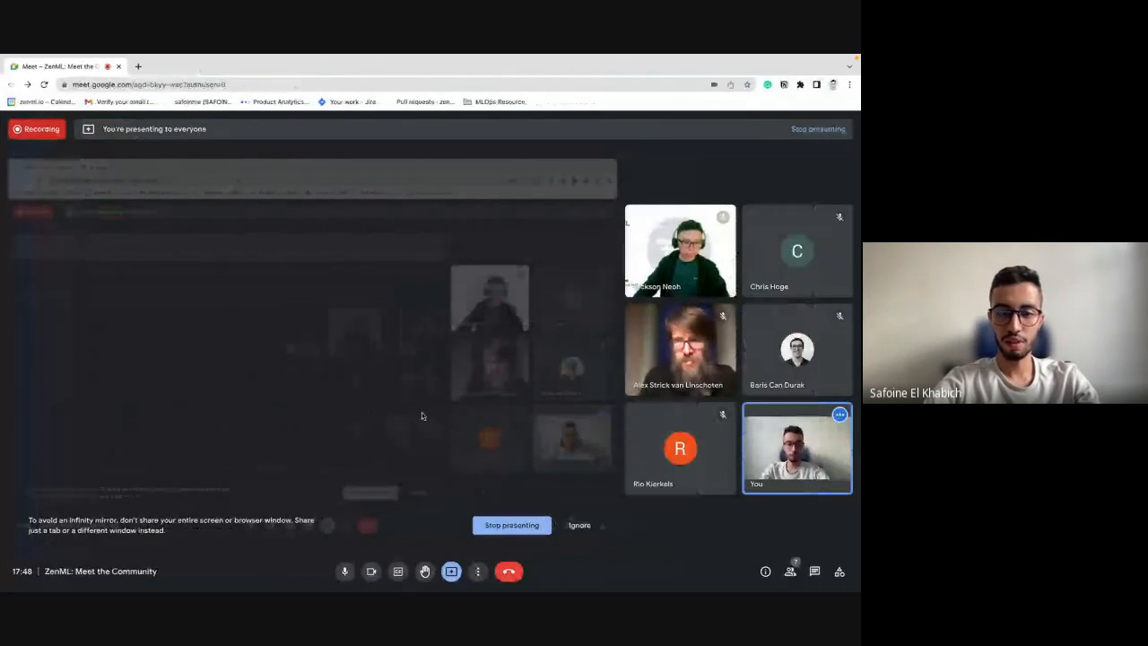
mouse_move(443, 428)
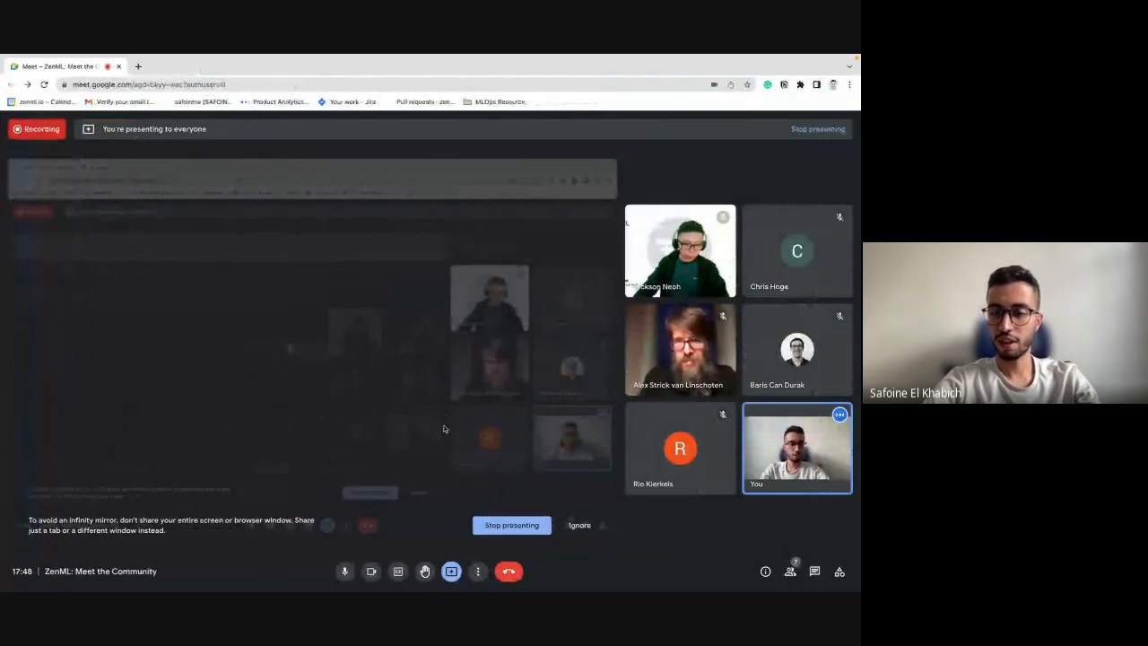